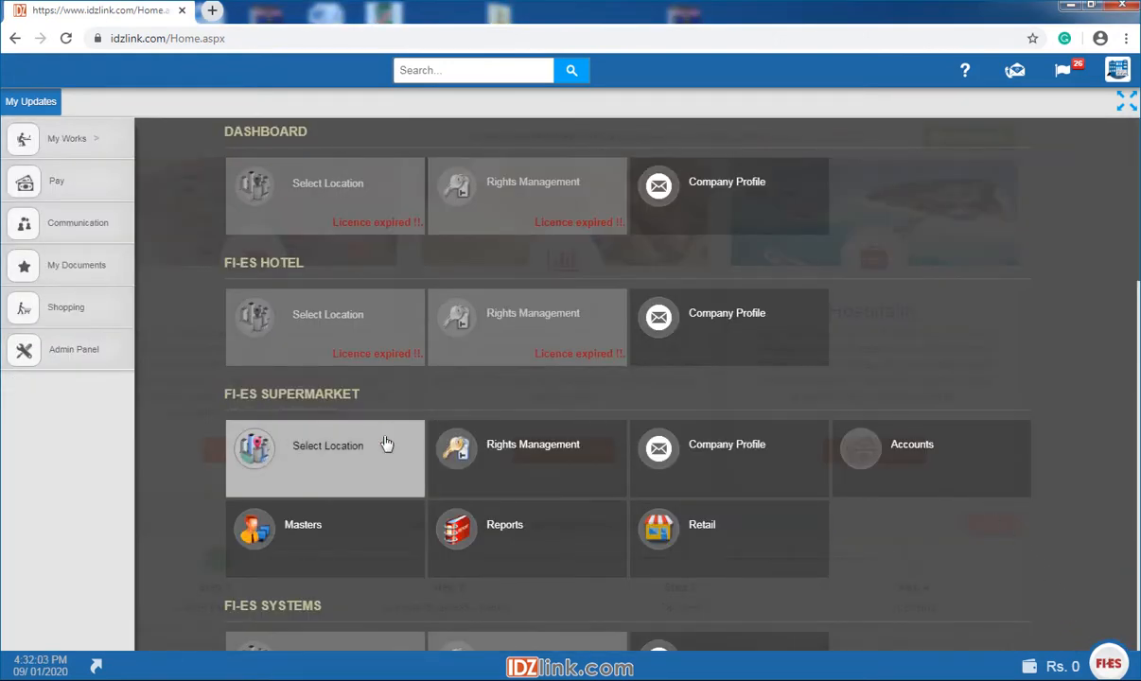
# - Choose the FI-ES SUPERMARKET shop as the working location
pyautogui.click(327, 444)
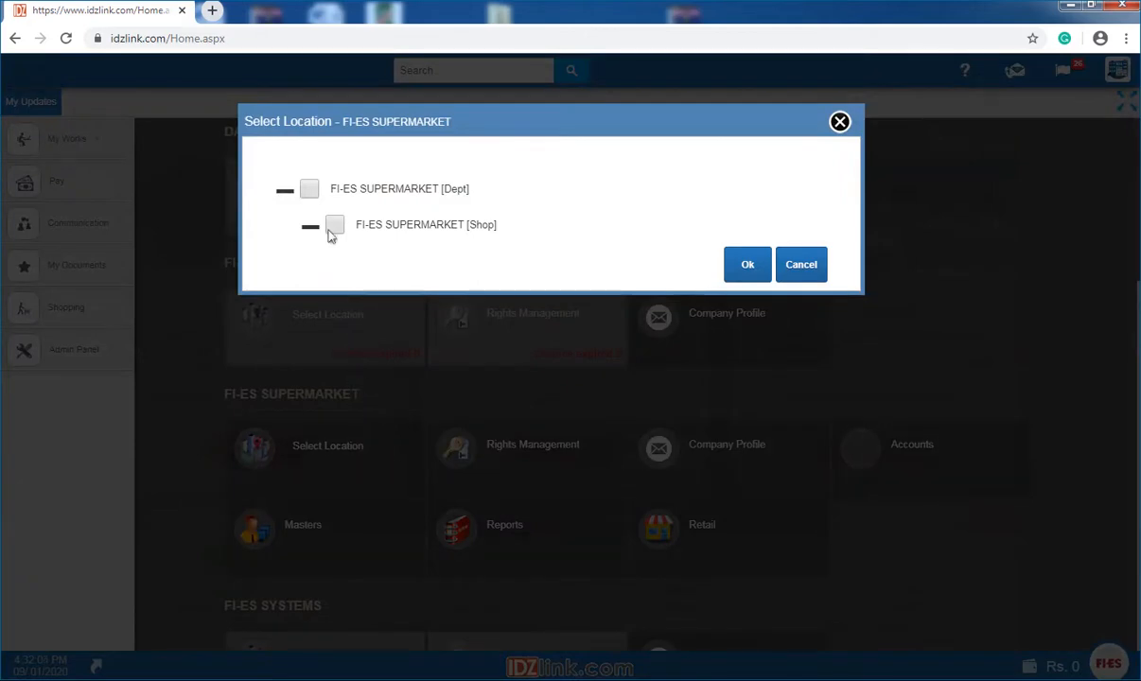
pyautogui.click(747, 264)
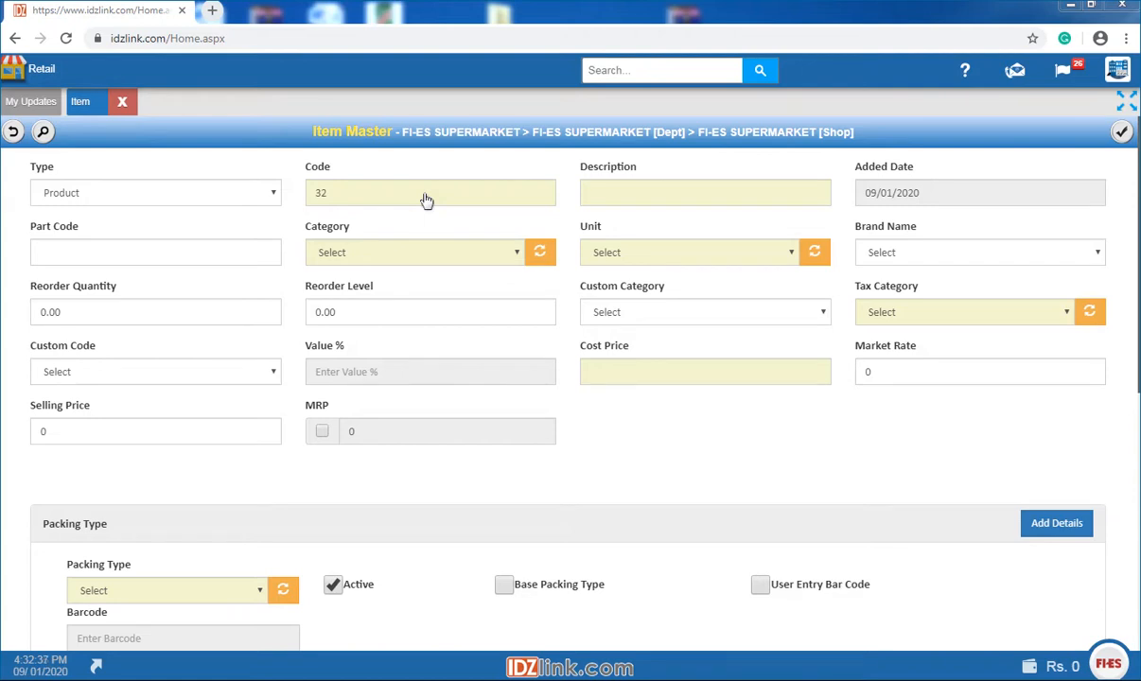
# - Confirm the shop location and bring up the Item Master form from Retail
pyautogui.click(122, 101)
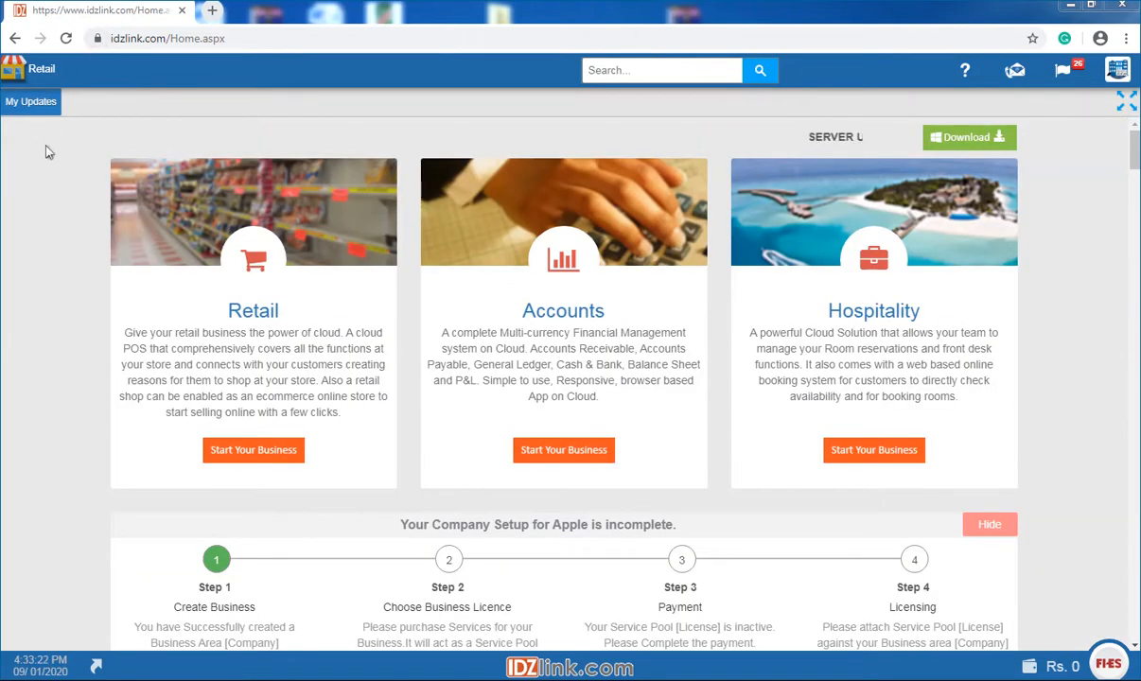
pyautogui.click(40, 69)
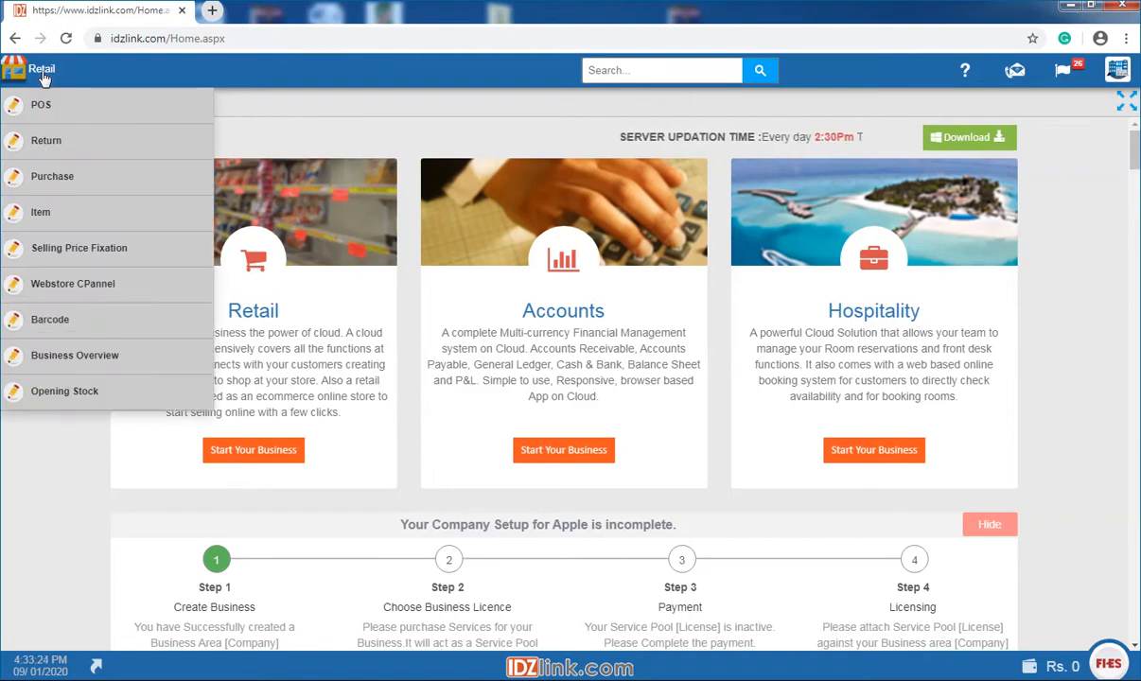
pyautogui.click(41, 212)
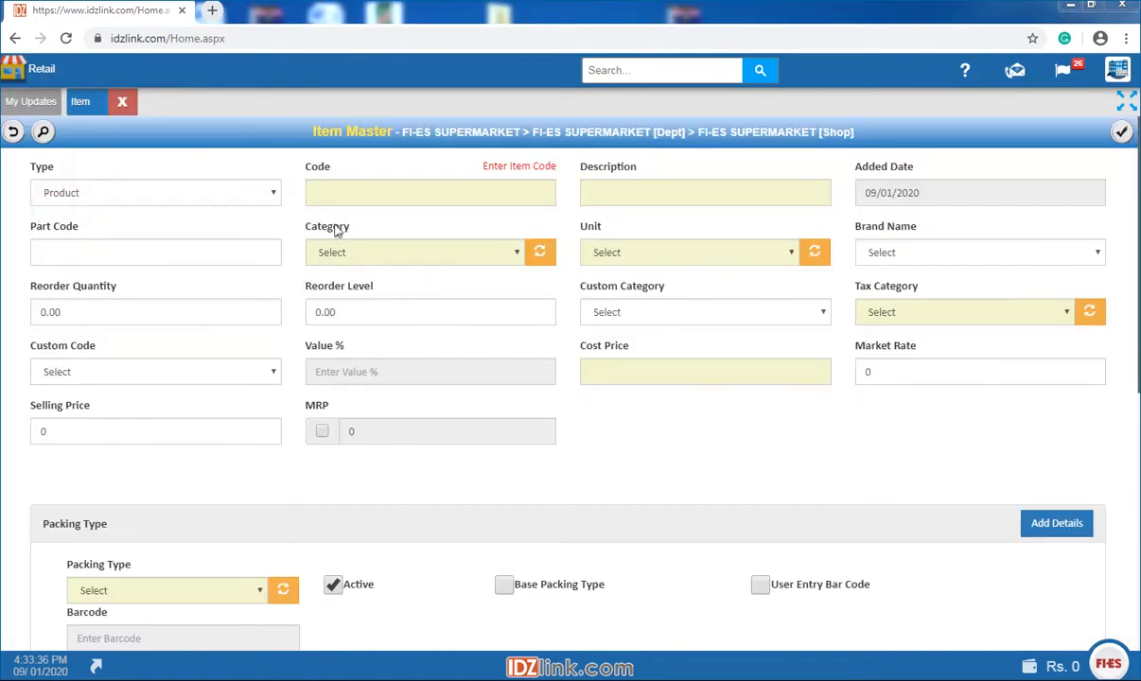
# - Enter item code 32, description Dew, unit Liter and cost price 30
pyautogui.write('32')
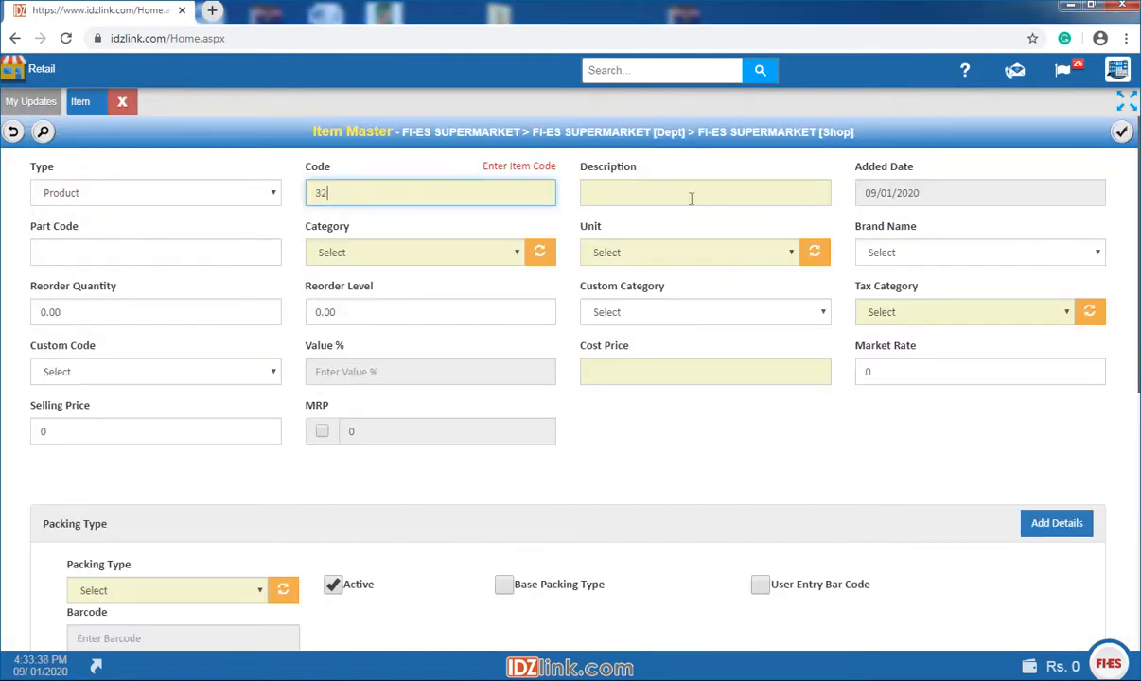
pyautogui.click(414, 252)
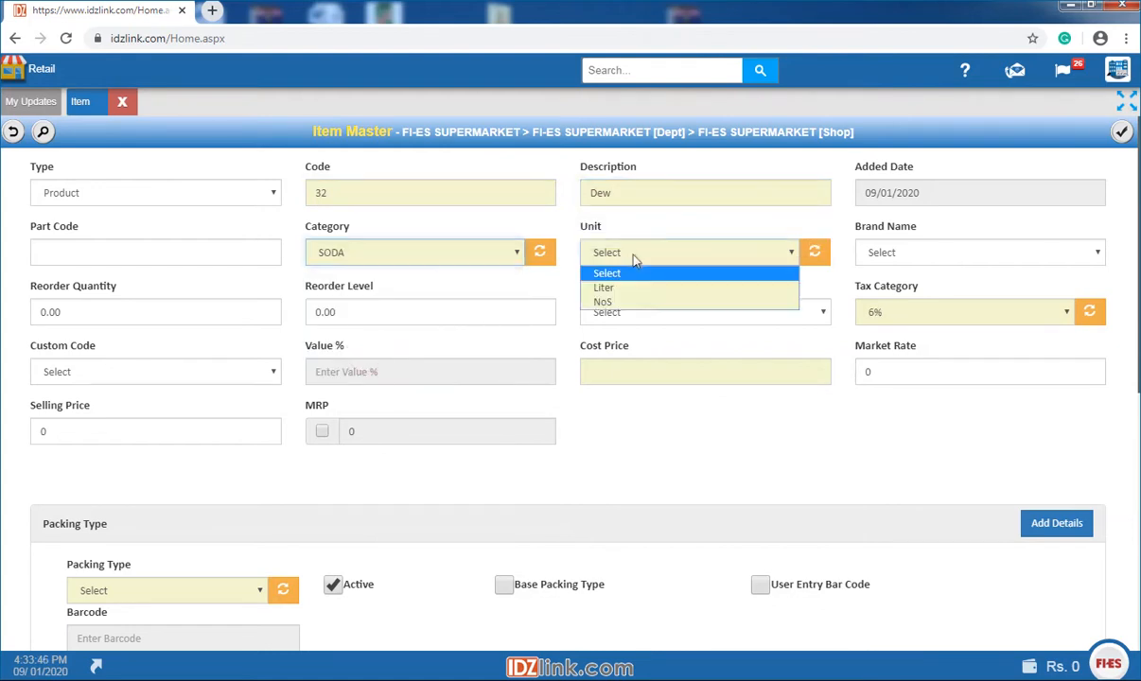
pyautogui.click(603, 288)
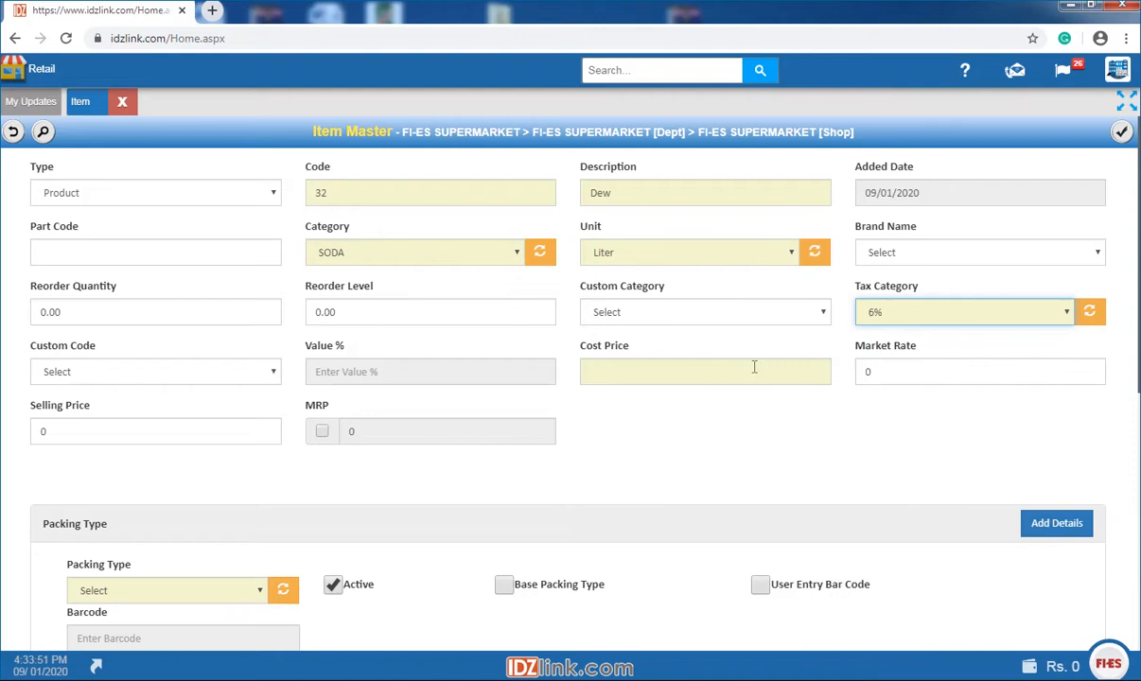
pyautogui.write('30')
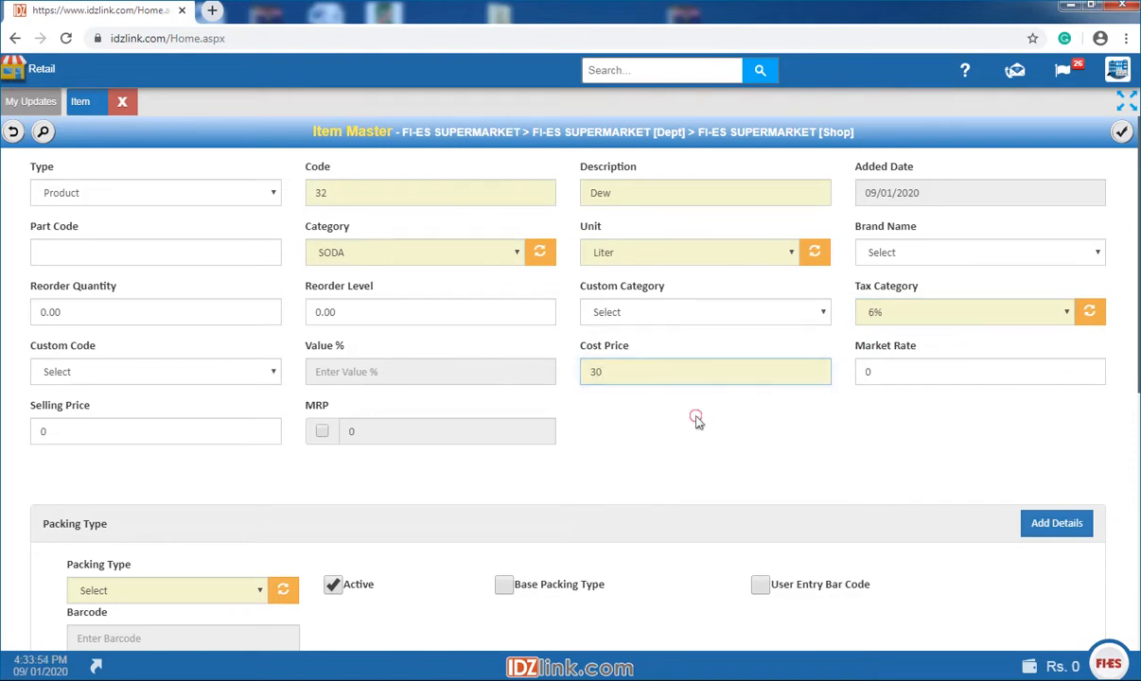
# - Add Liter as the base packing type and 2 Liter as a second packing
pyautogui.scroll(-3)
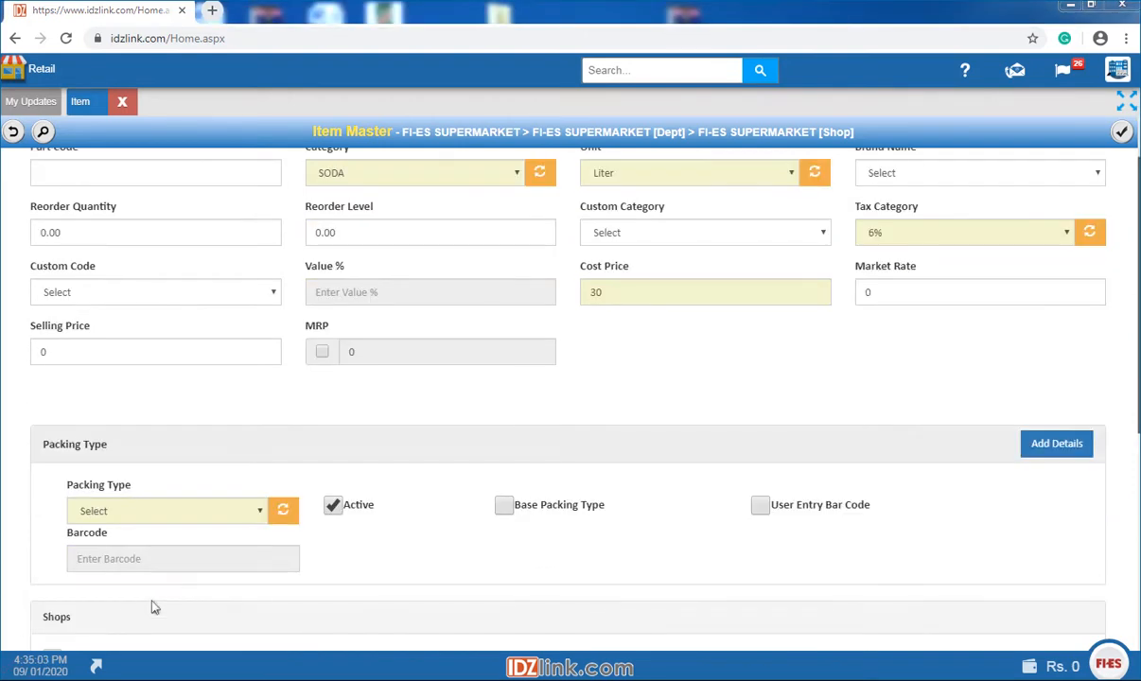
pyautogui.click(166, 511)
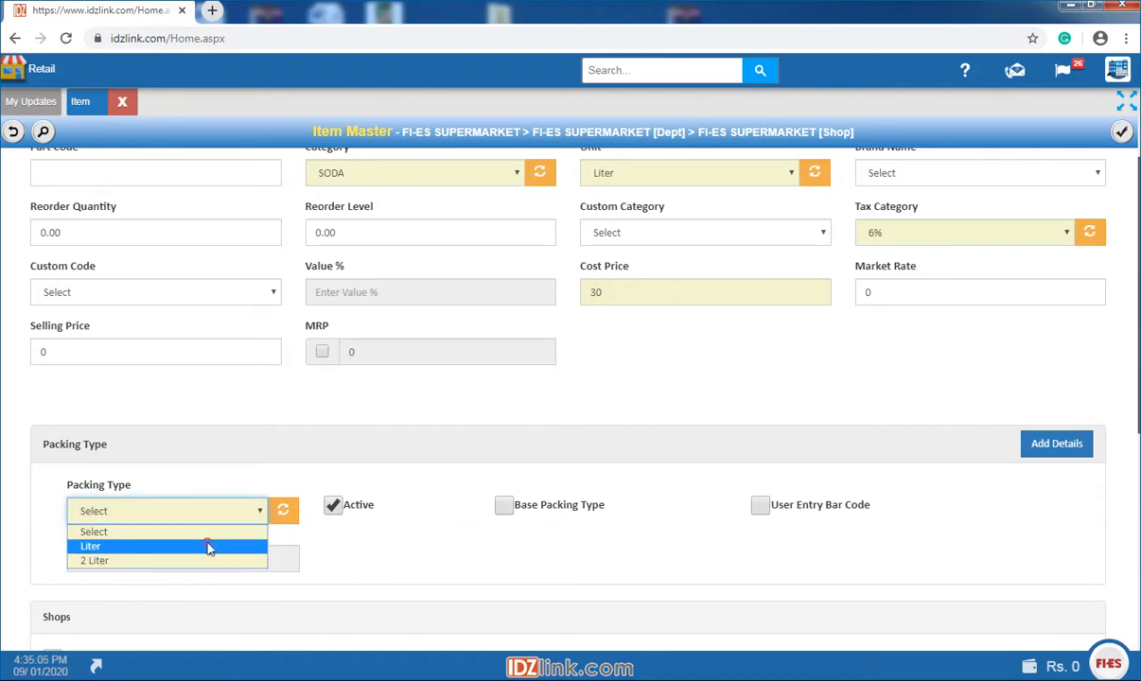
pyautogui.click(89, 546)
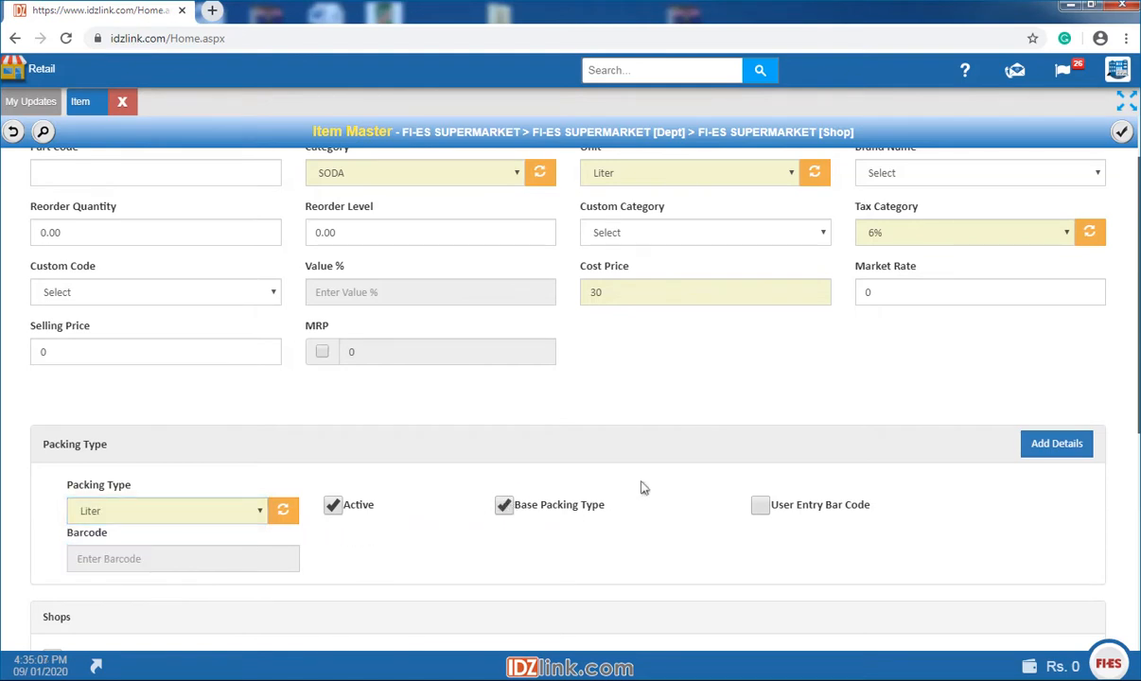
pyautogui.click(1055, 442)
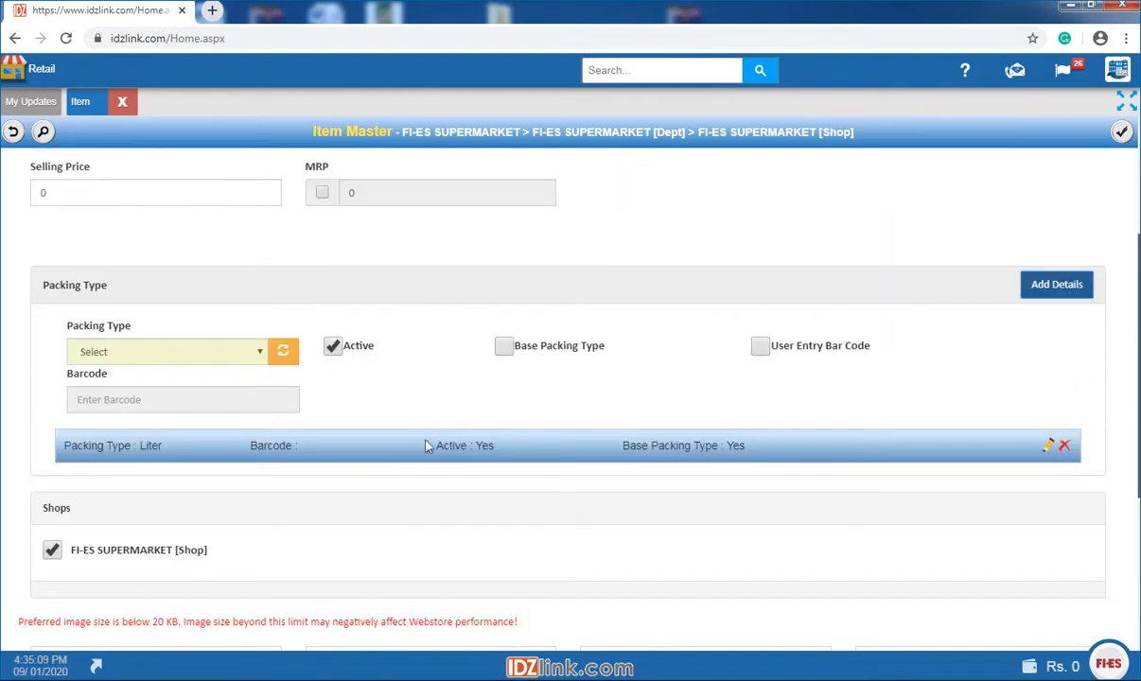
pyautogui.click(166, 350)
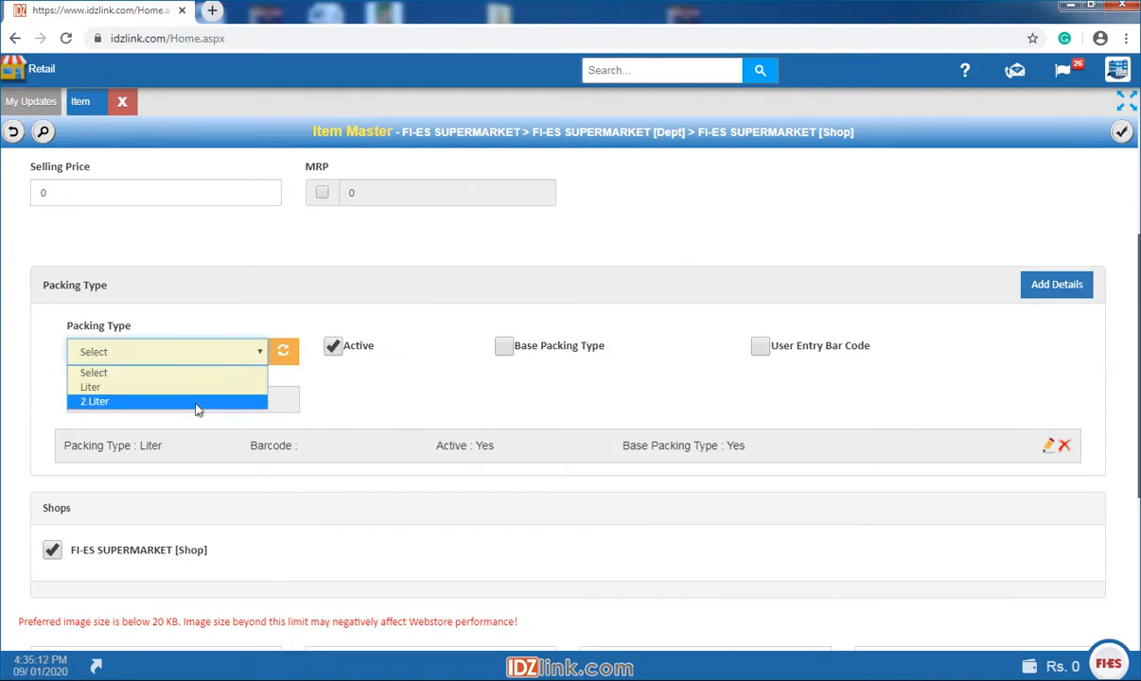
pyautogui.click(90, 387)
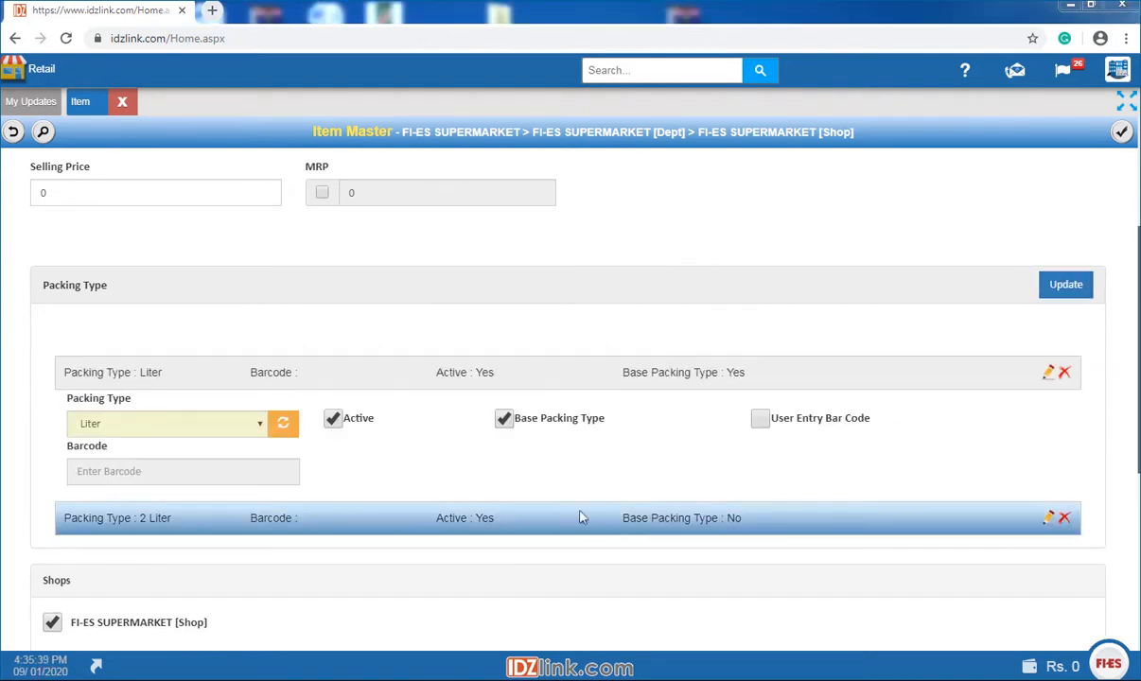
# - Allow a user-entered barcode on the Liter packing and enter 987
pyautogui.click(759, 418)
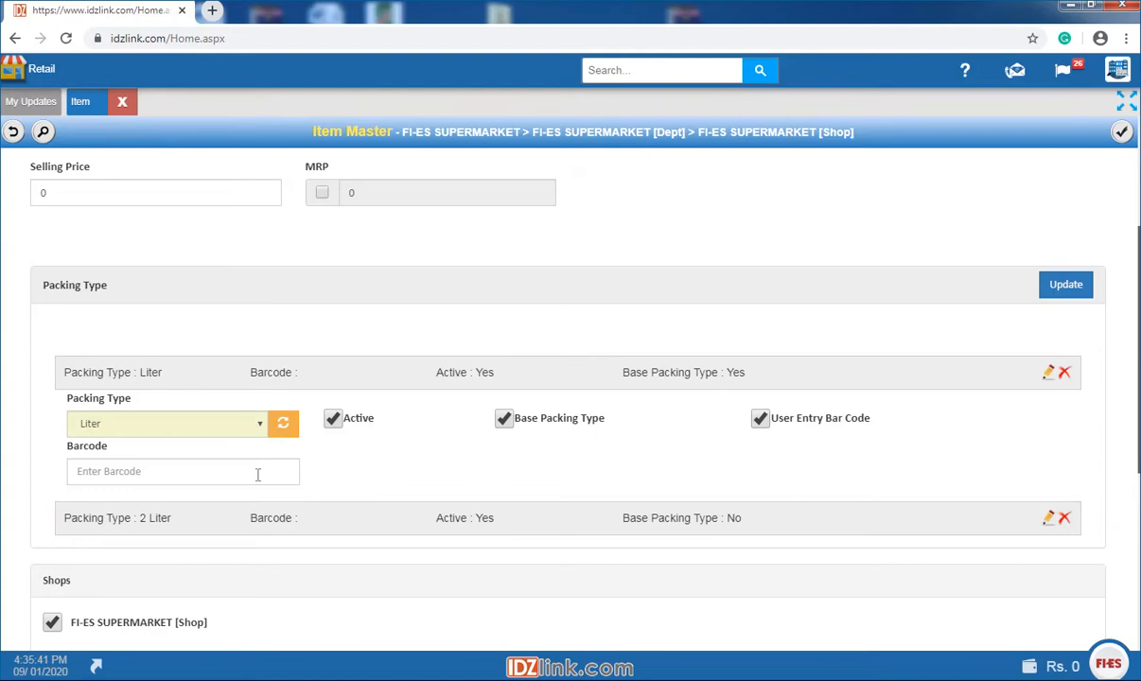
pyautogui.write('987')
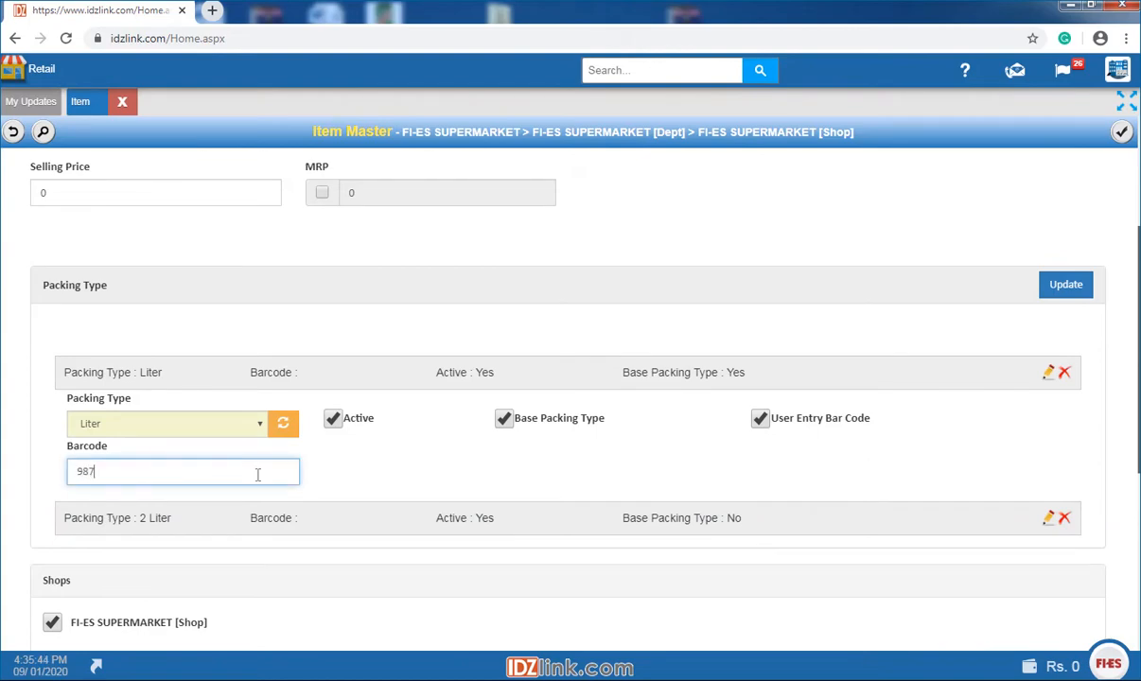
# - Upload the Mountain Dew picture and save the item record
pyautogui.scroll(-3)
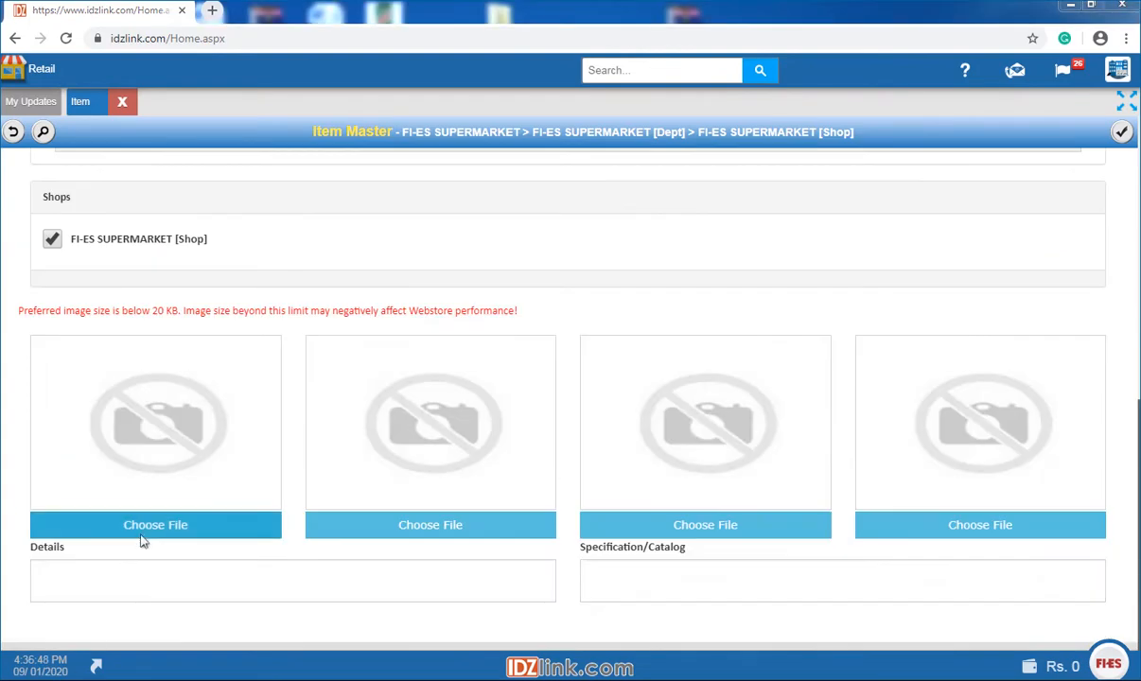
pyautogui.click(156, 525)
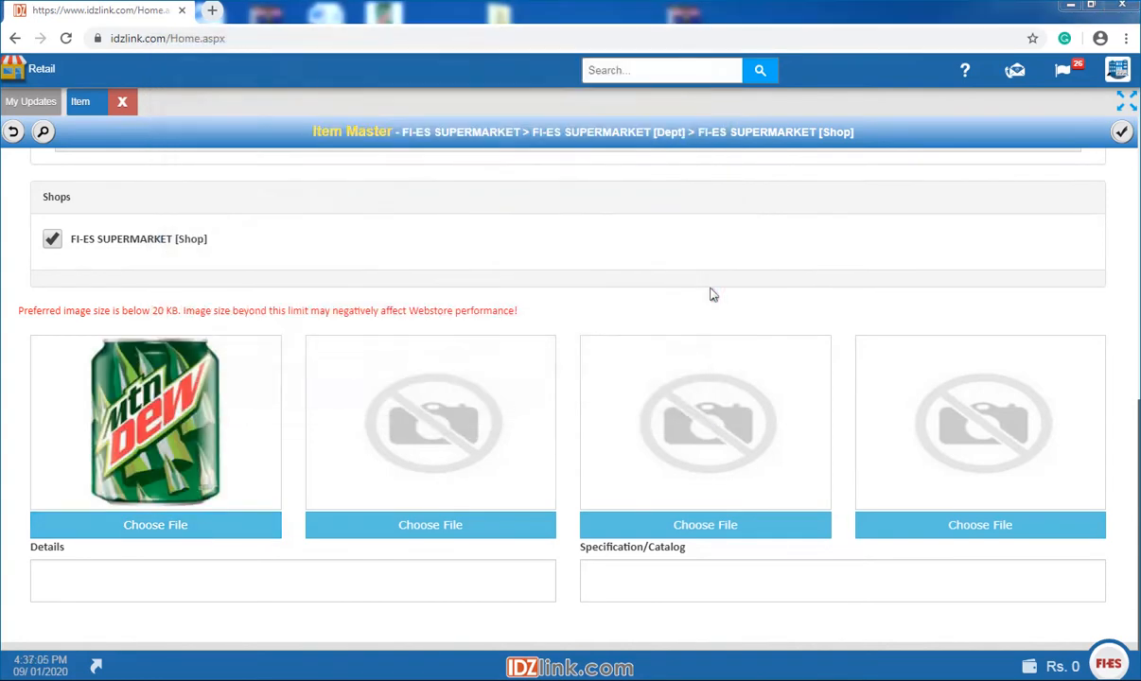
pyautogui.click(1121, 132)
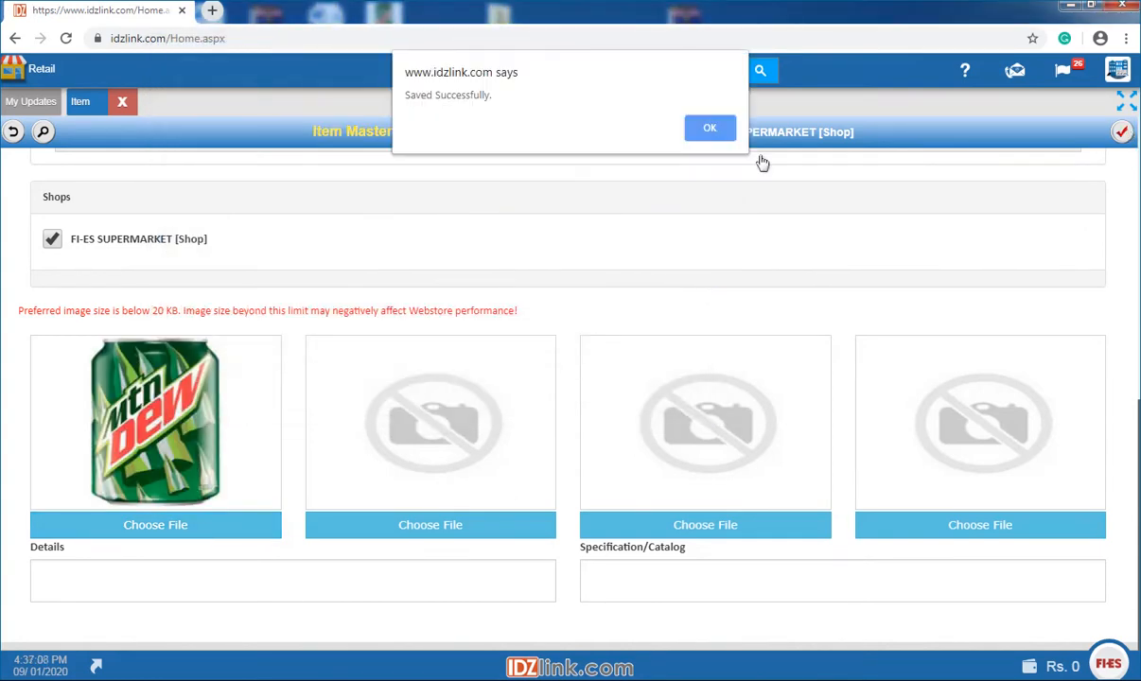
pyautogui.click(710, 128)
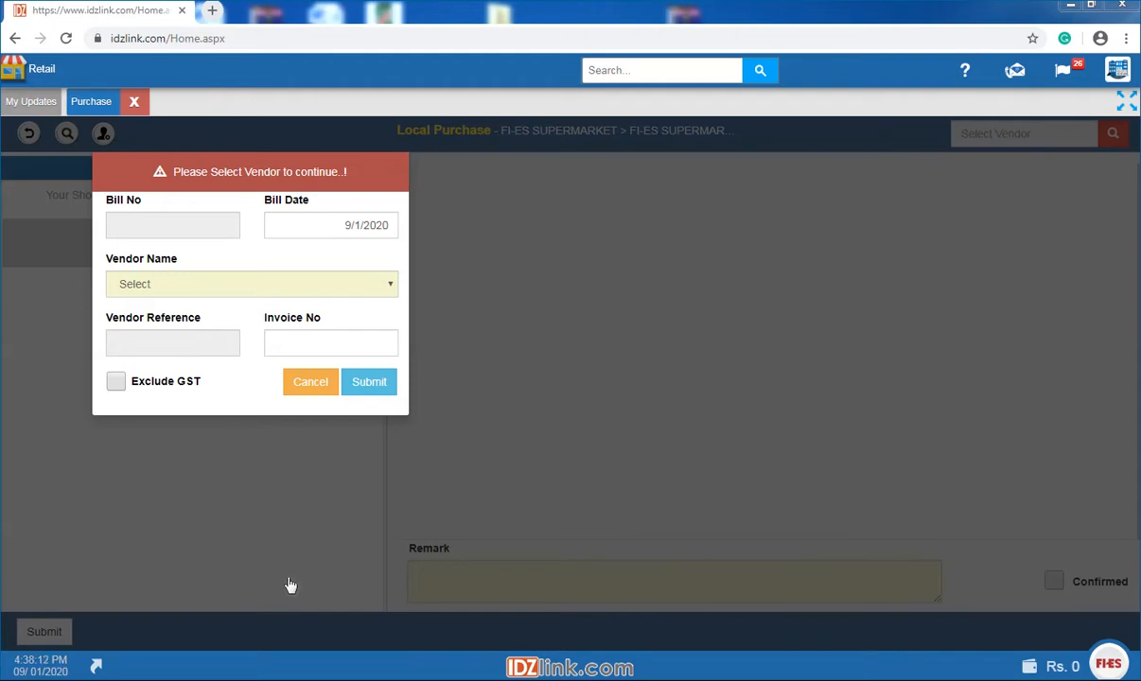
pyautogui.moveTo(341, 436)
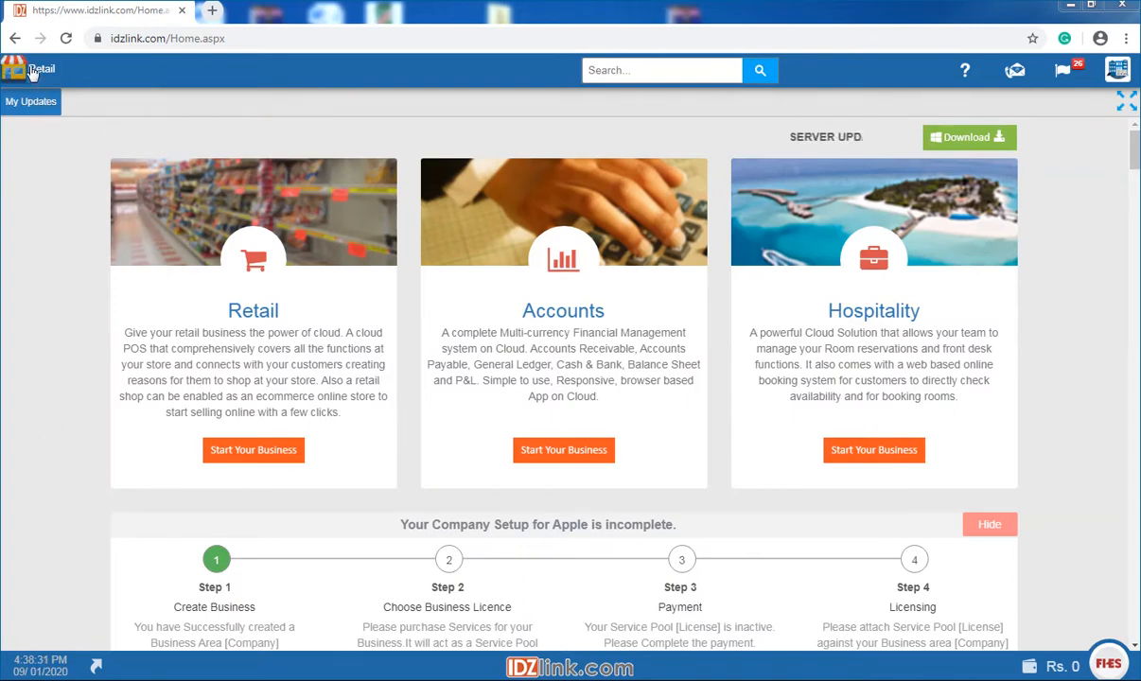
# - Start a Local Purchase under Retail with vendor Maldivian Rufiyaa
pyautogui.click(41, 68)
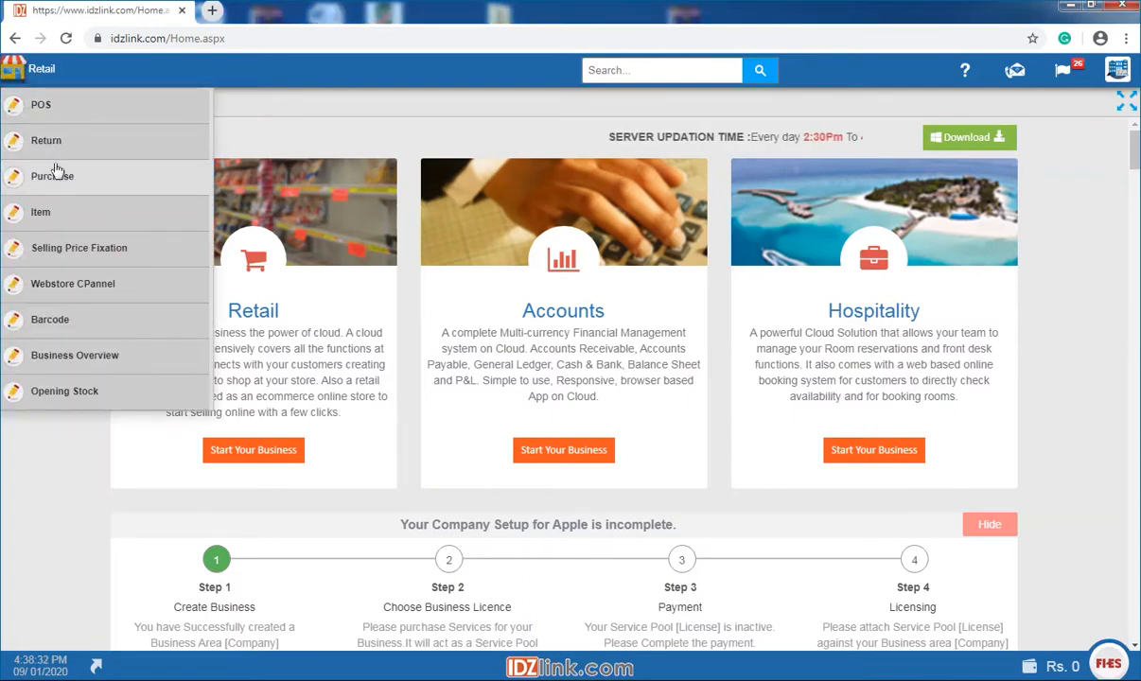
pyautogui.click(52, 176)
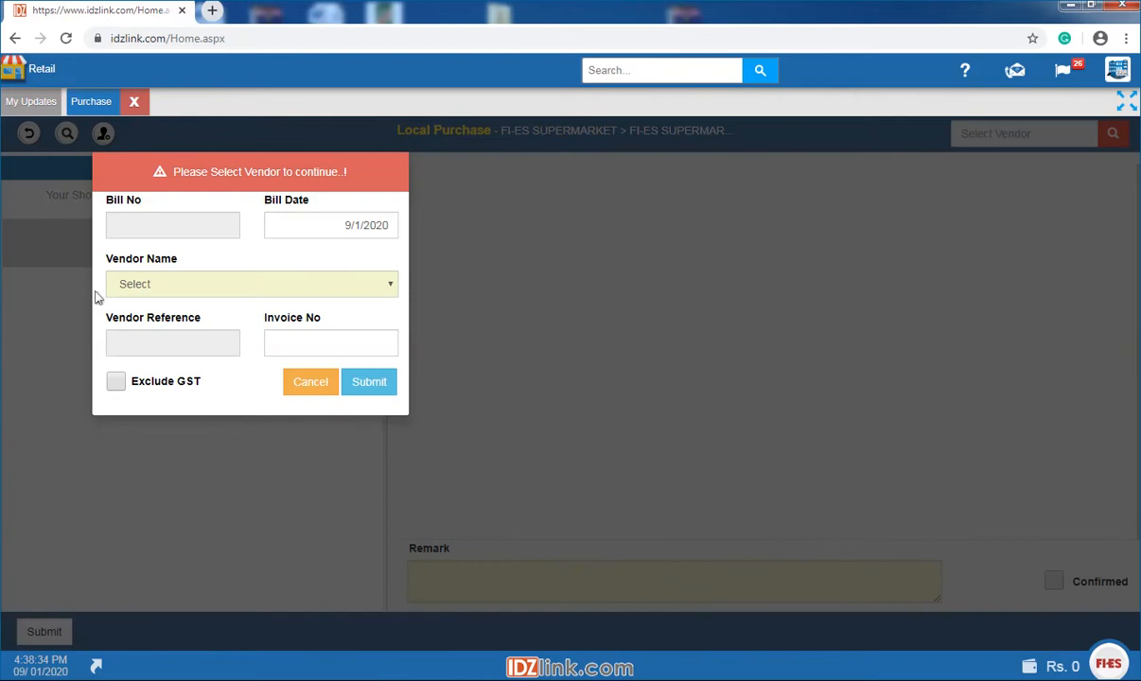
pyautogui.click(250, 283)
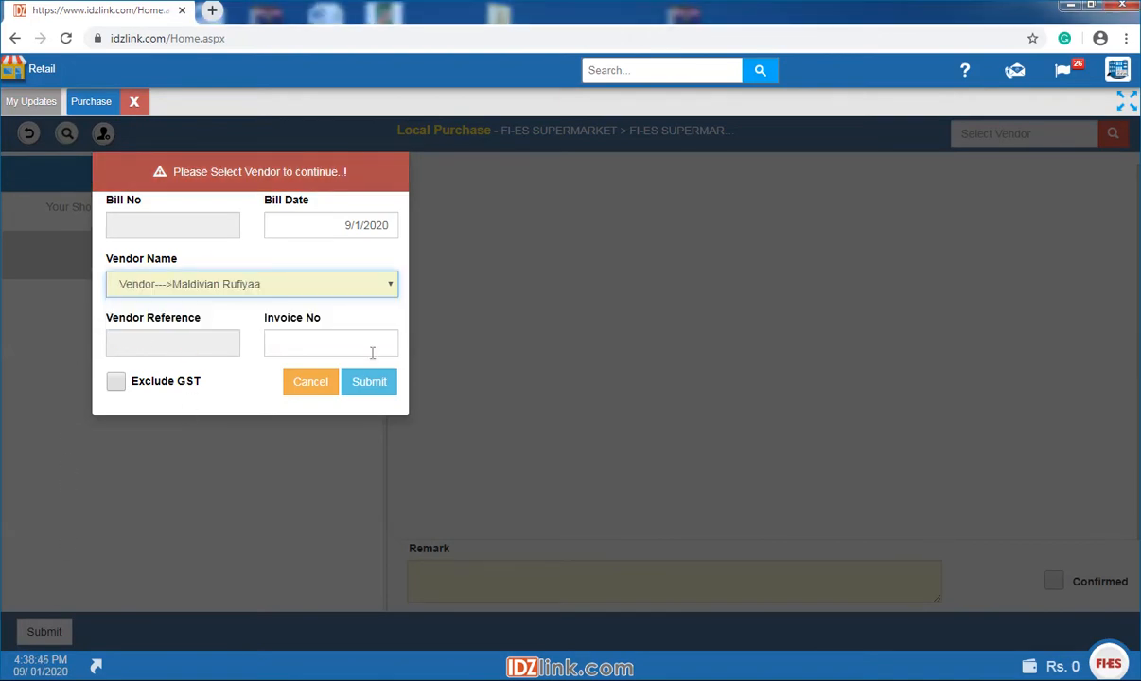
# - Continue to the items, filter by 7, add Vivo v15 pro by mistake and remove it
pyautogui.click(369, 381)
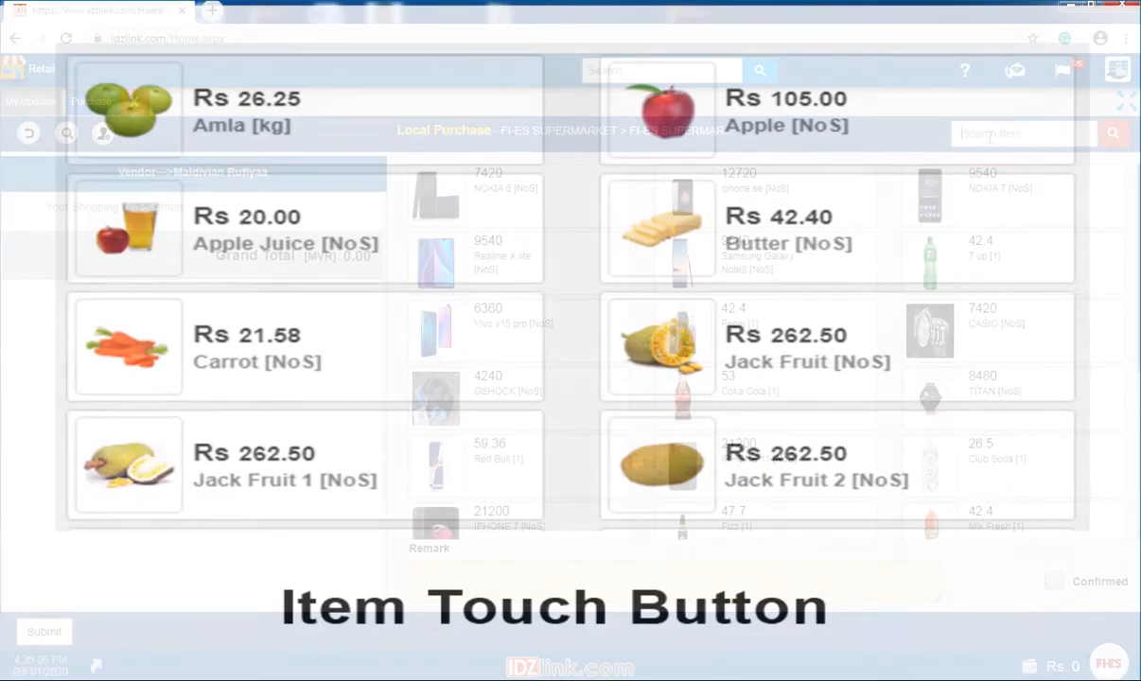
pyautogui.write('7')
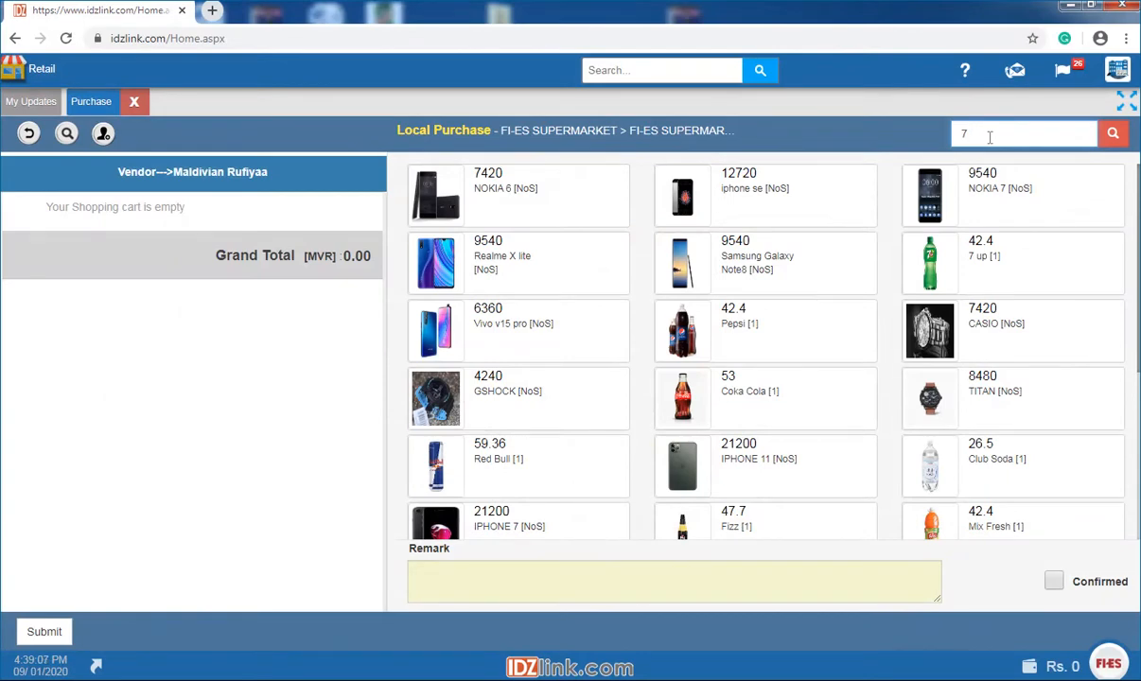
pyautogui.click(1112, 132)
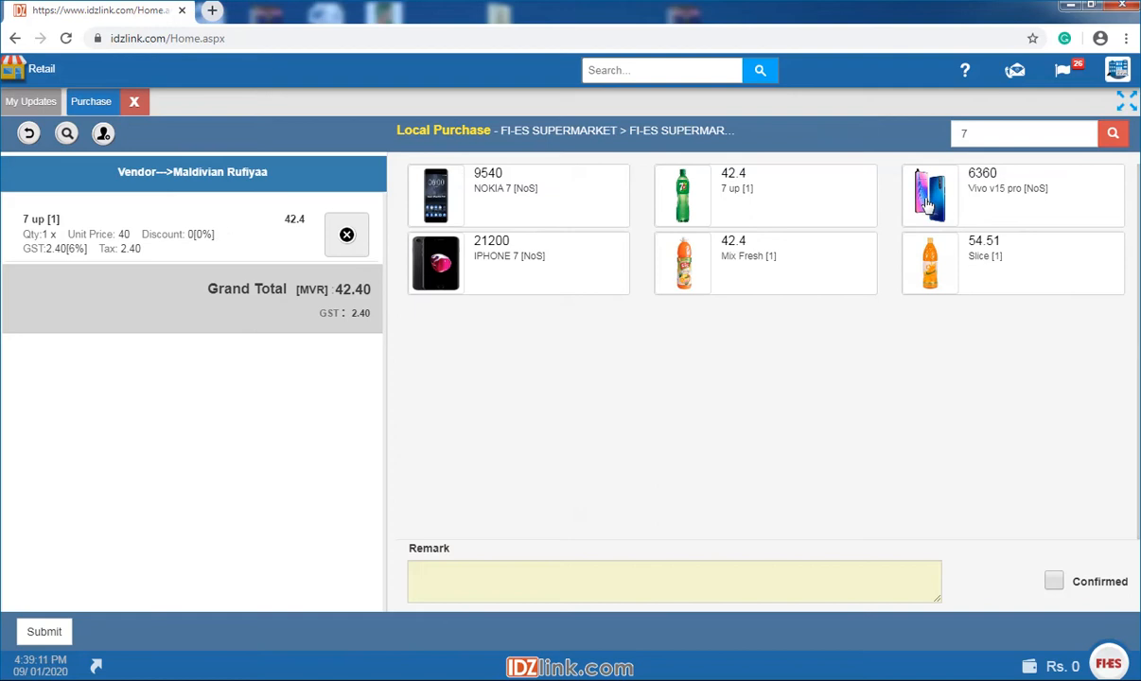
pyautogui.click(929, 196)
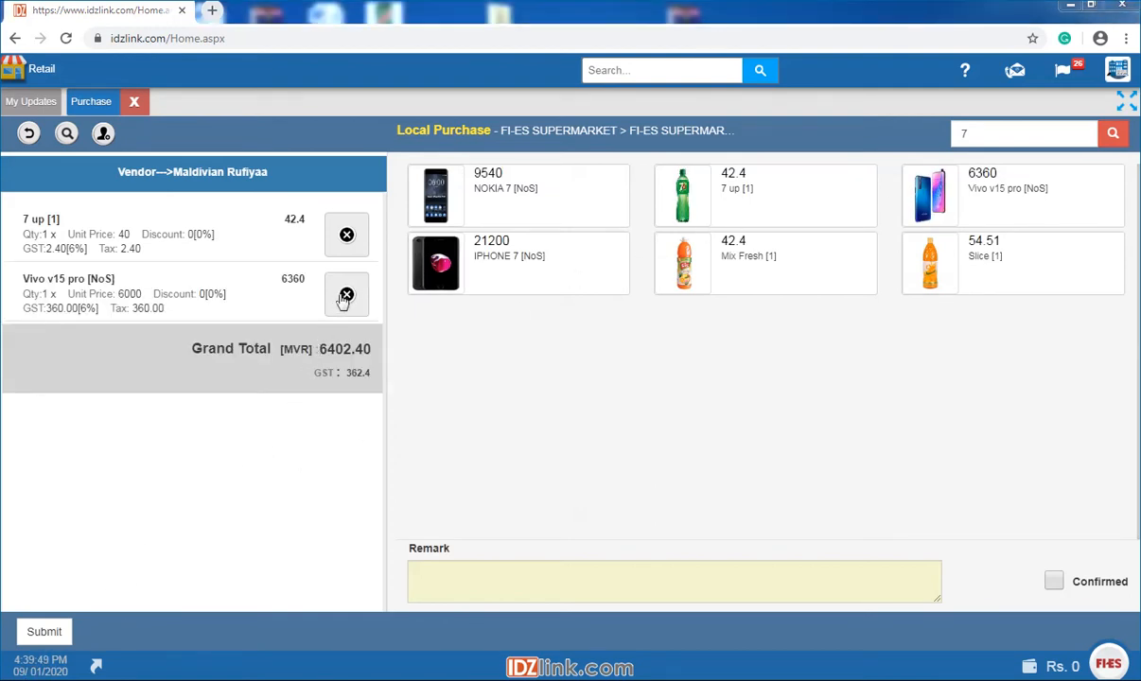
pyautogui.click(346, 295)
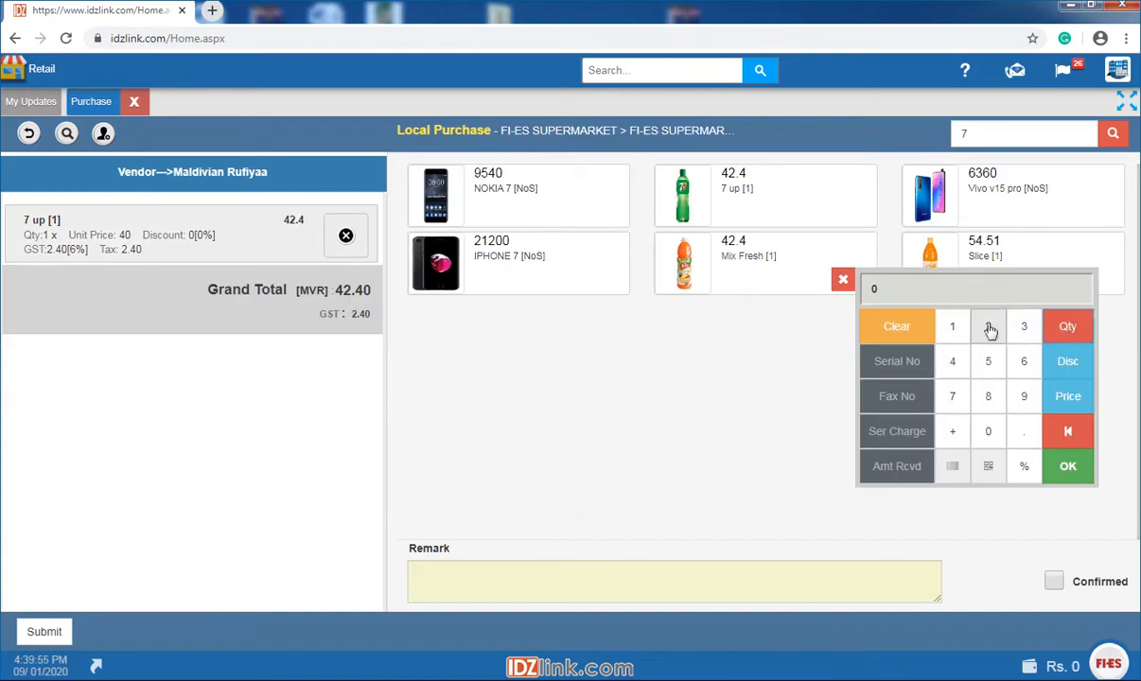
# - Set 7 up quantity to 2 at price 50, remark 'ok', and submit the purchase
pyautogui.click(987, 325)
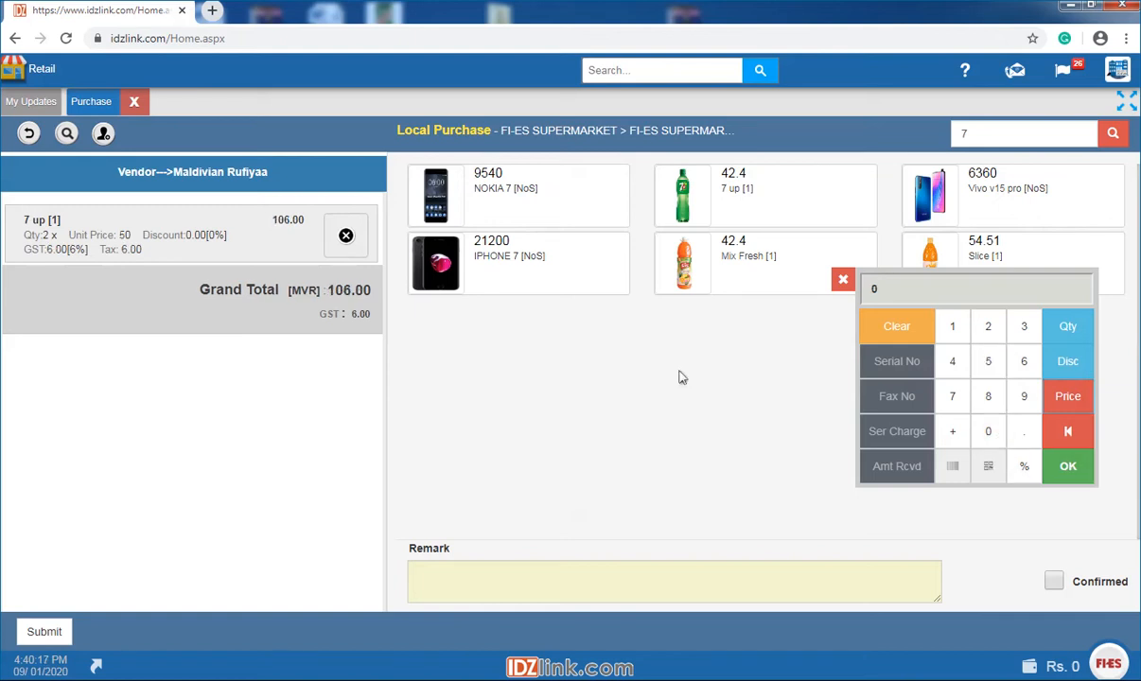
pyautogui.write('ok')
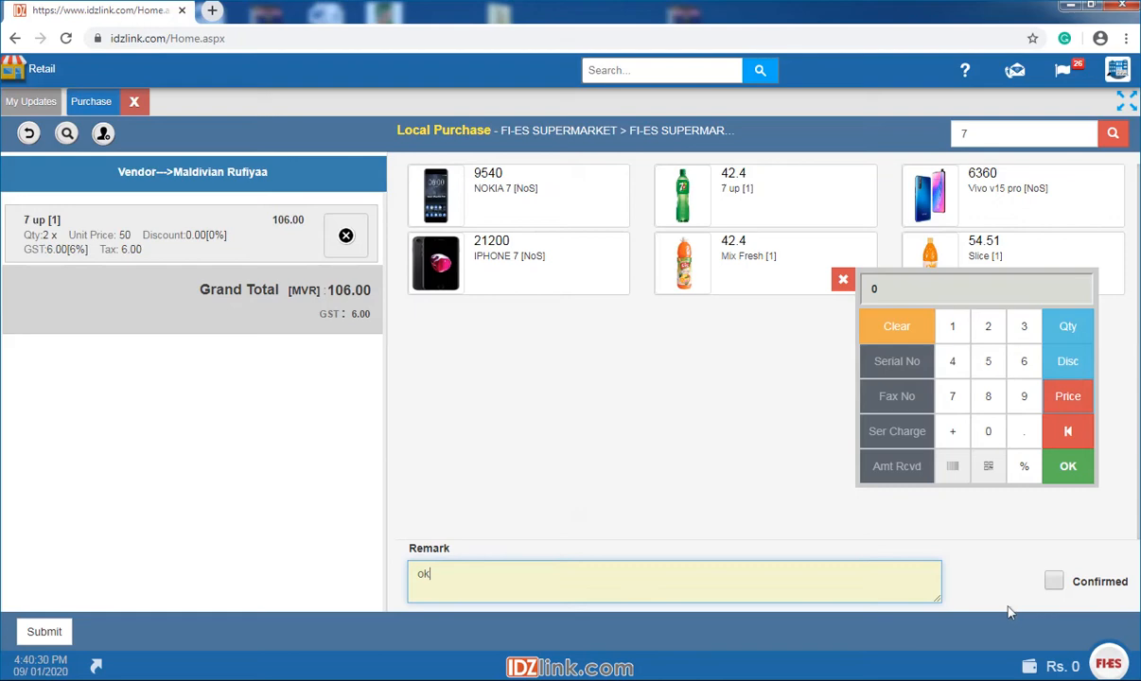
pyautogui.click(1053, 581)
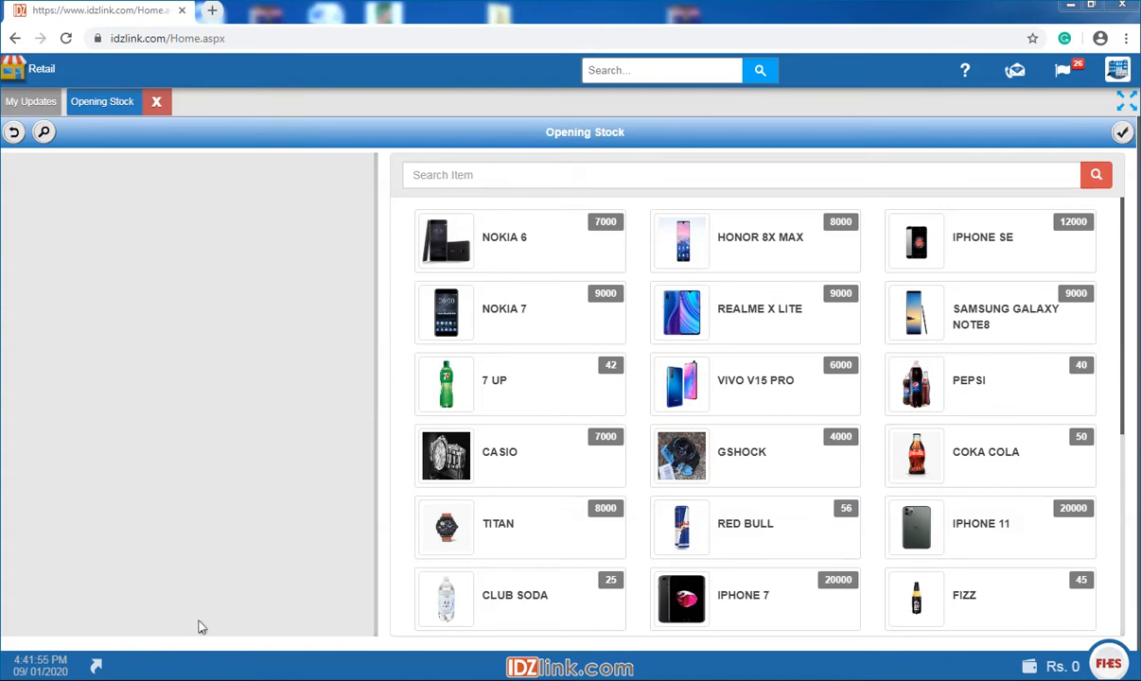
pyautogui.moveTo(349, 565)
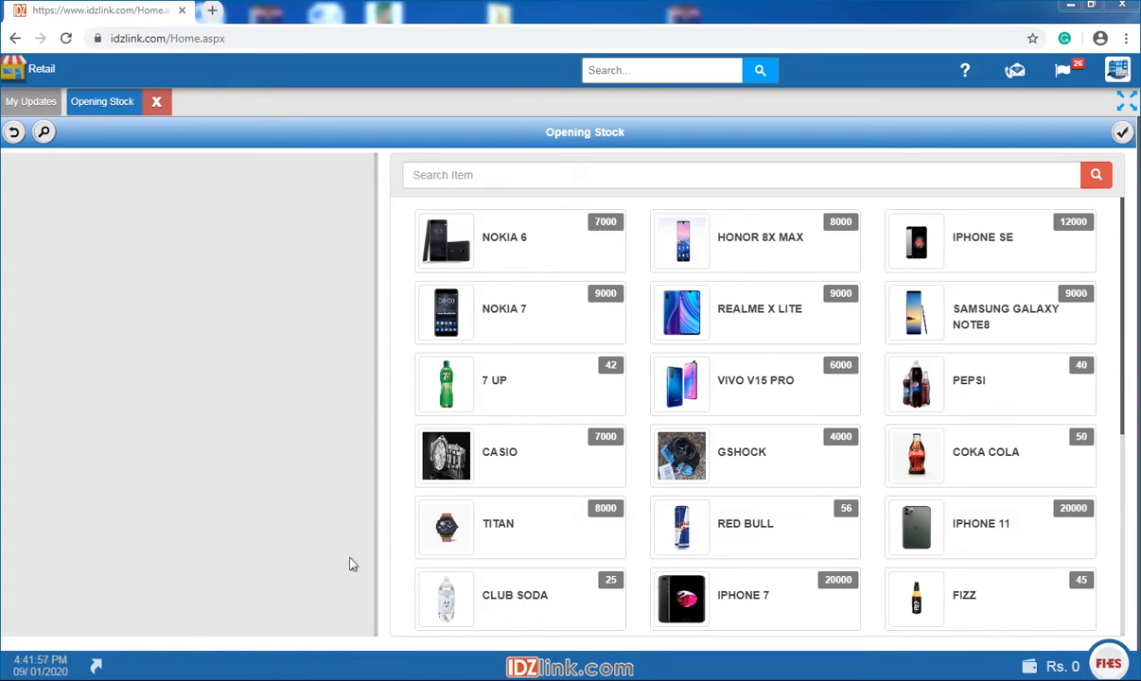
pyautogui.moveTo(262, 640)
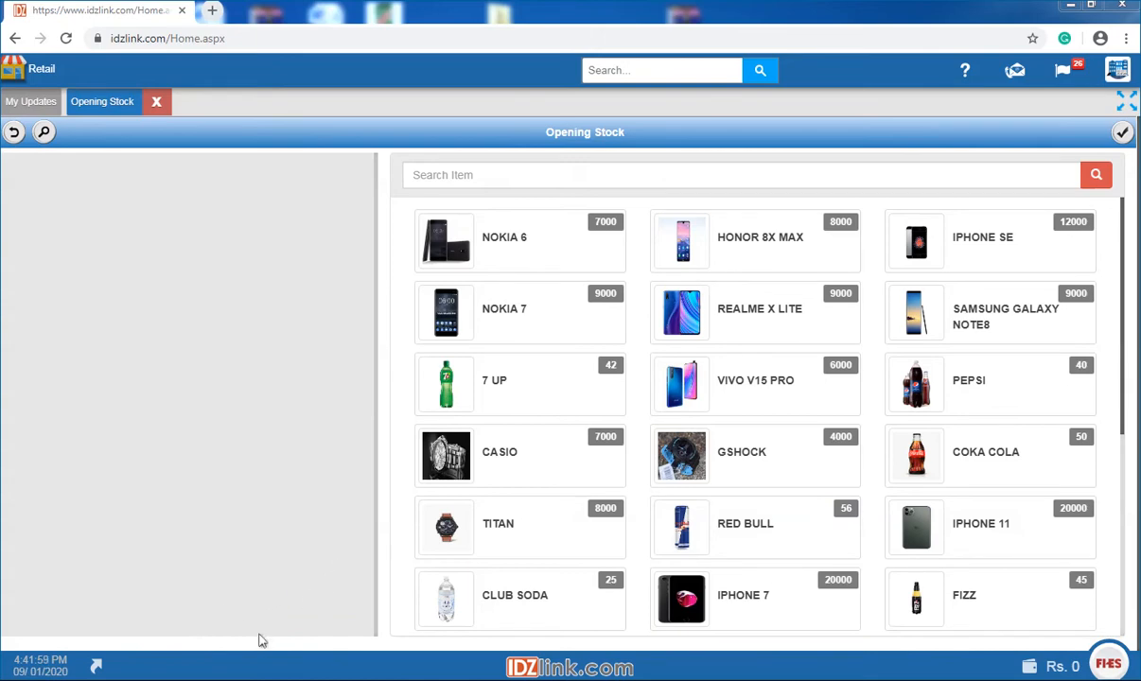
# - Leave Opening Stock and return to the business module dashboard
pyautogui.click(156, 102)
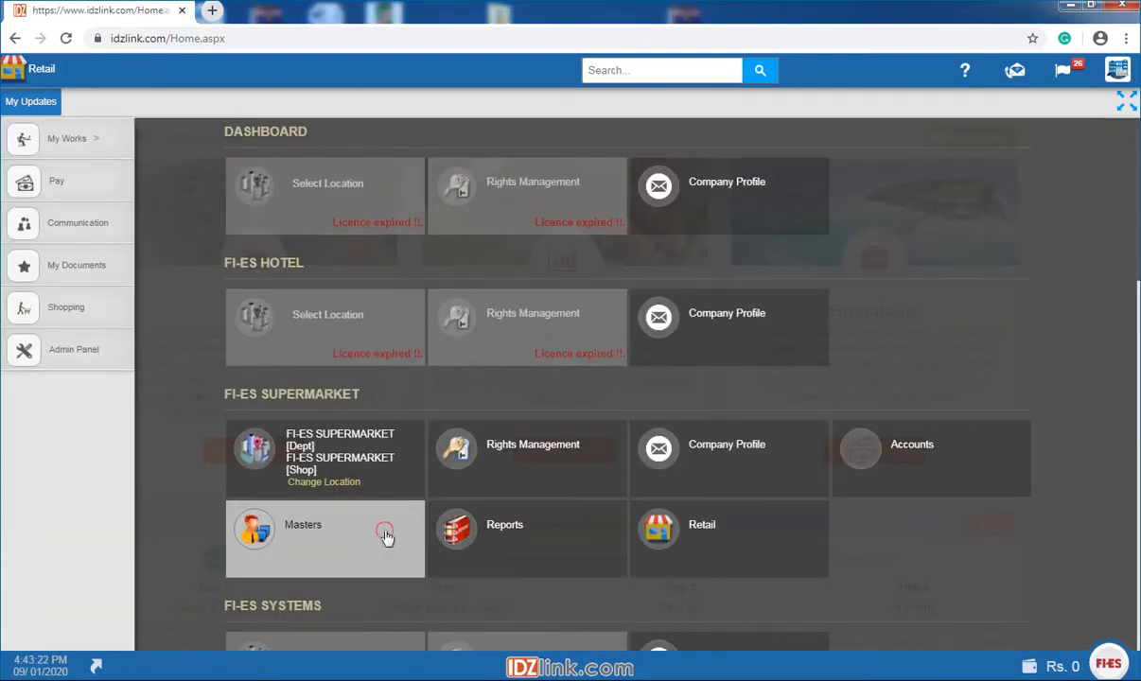
# - Open Masters for the supermarket and bring up a blank Vendor form, reopening it once
pyautogui.click(325, 540)
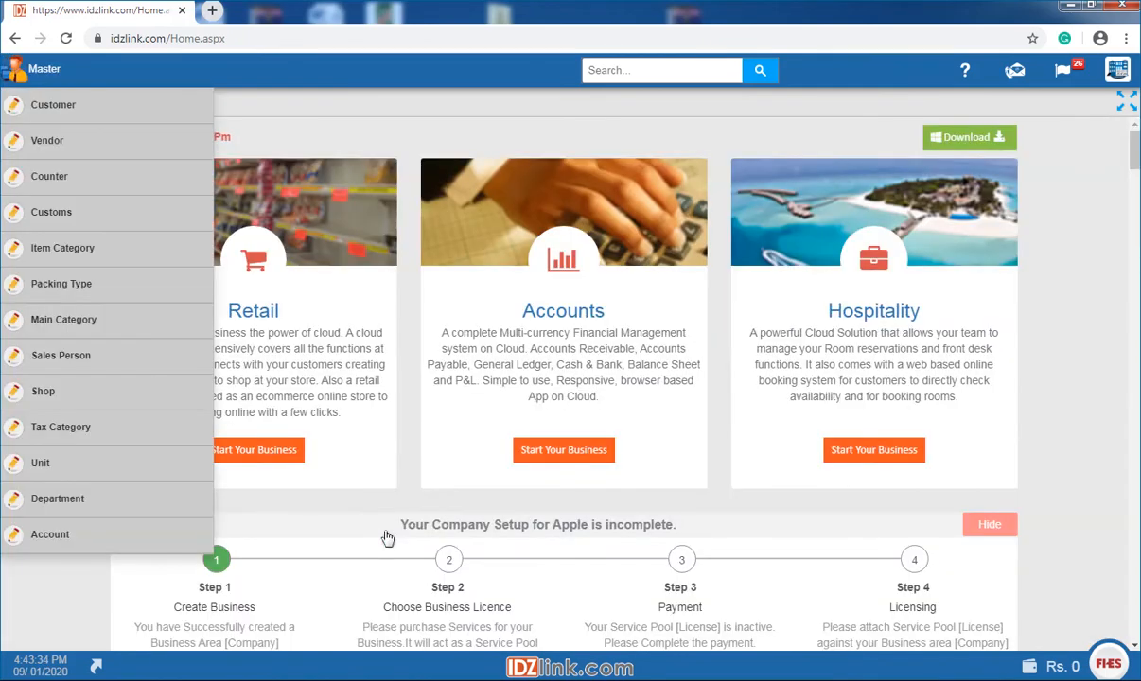
pyautogui.click(47, 140)
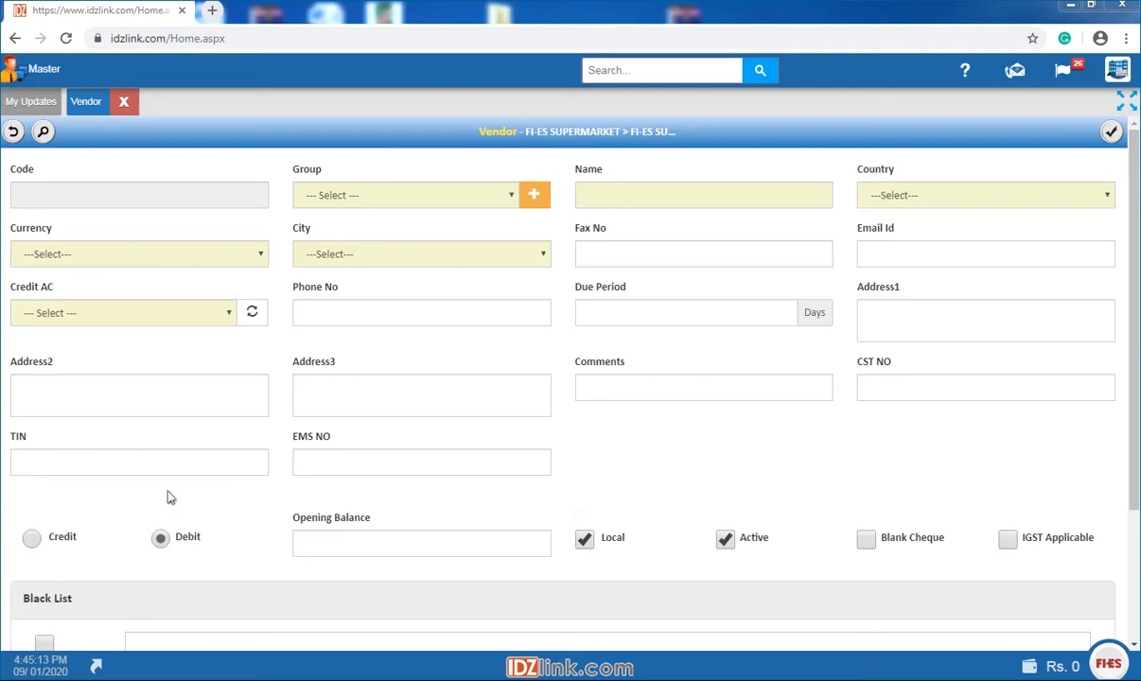
pyautogui.click(124, 101)
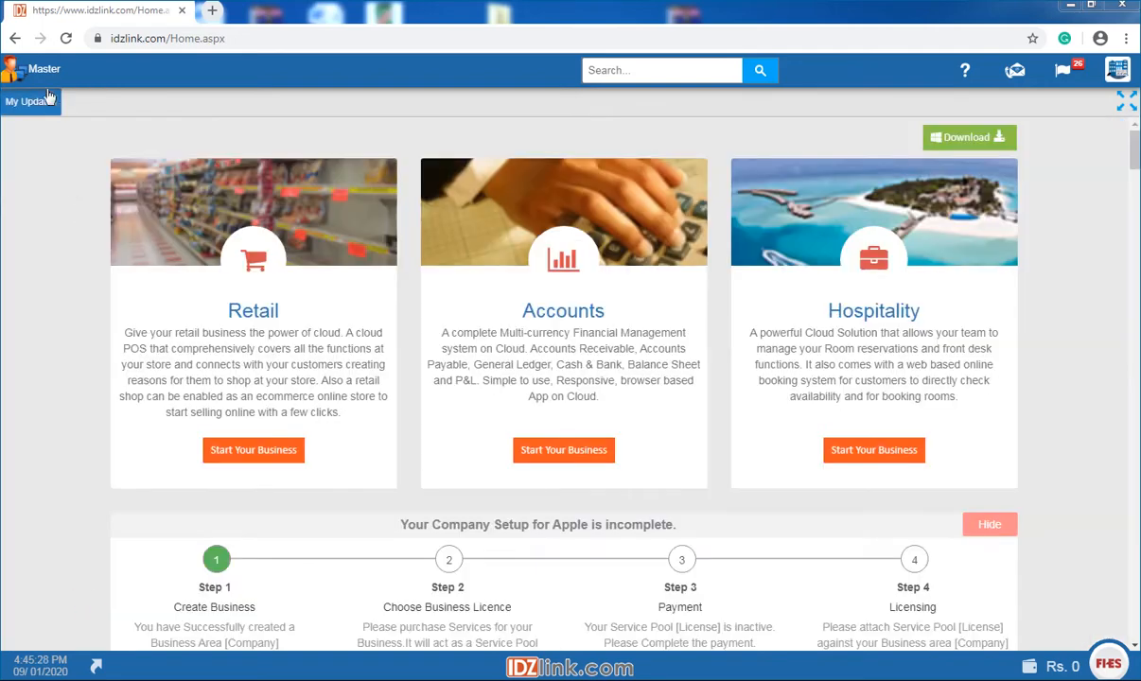
pyautogui.click(42, 68)
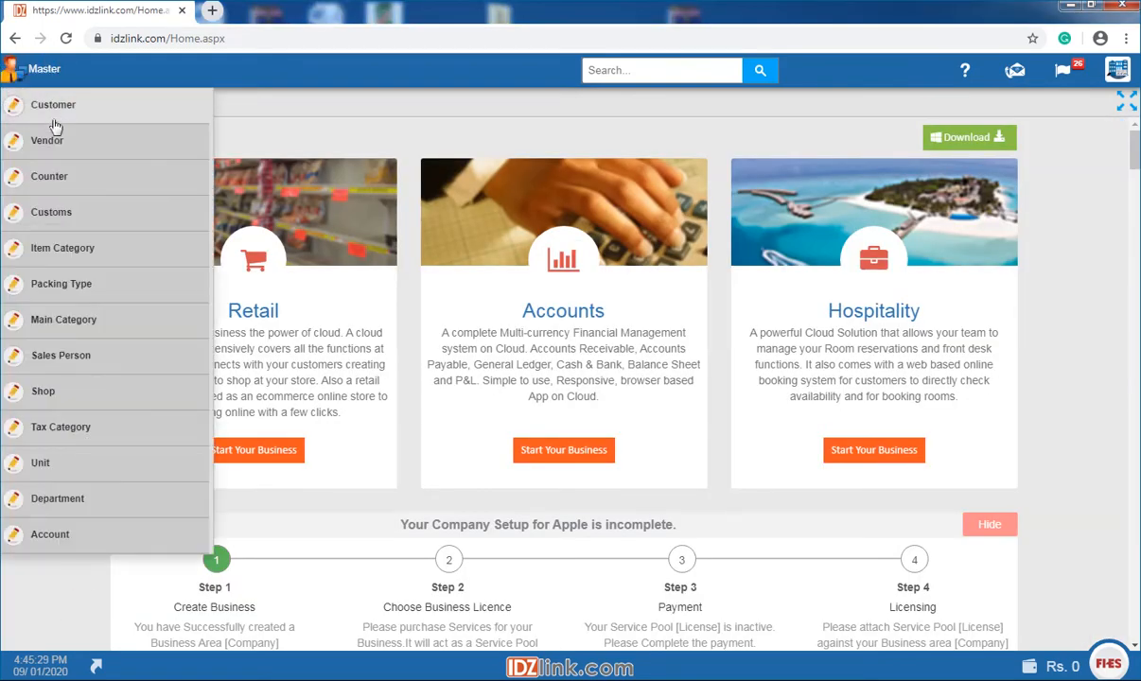
pyautogui.click(47, 140)
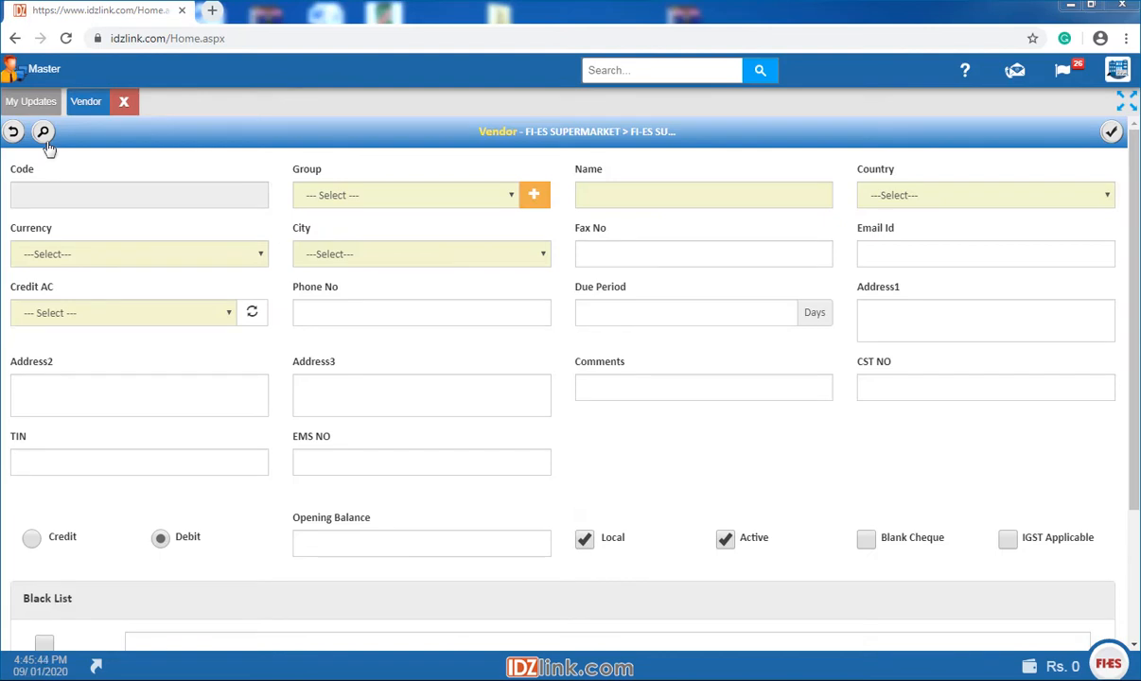
pyautogui.moveTo(492, 218)
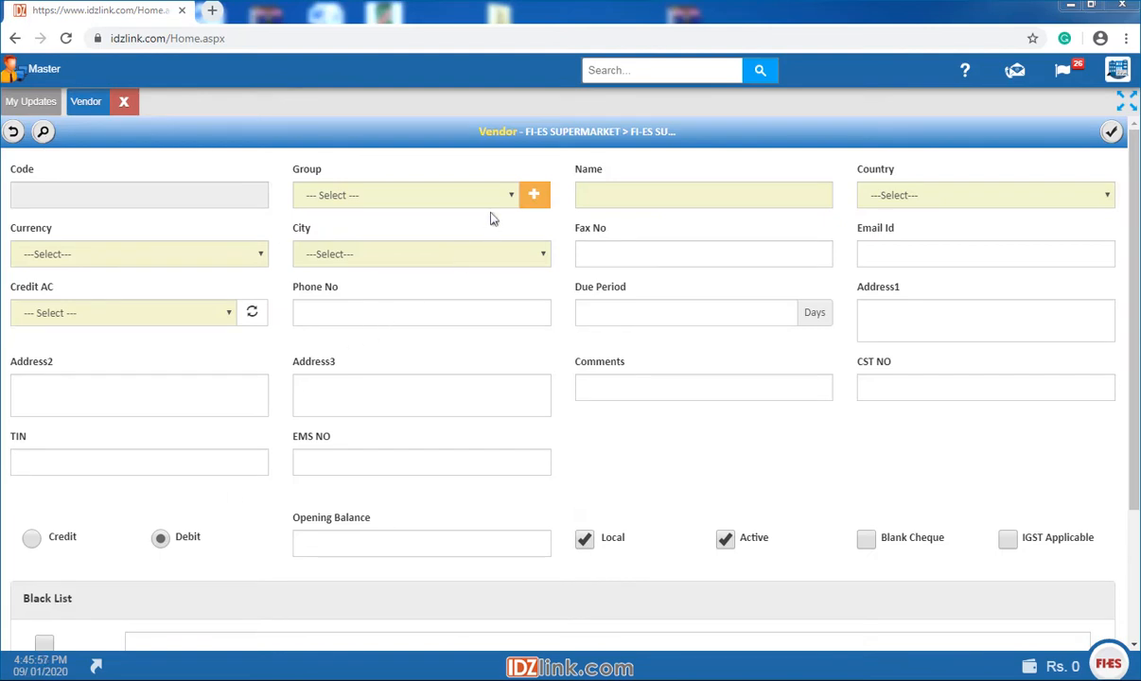
# - Enter vendor name jake, country Maldives, and save the vendor record
pyautogui.write('jak')
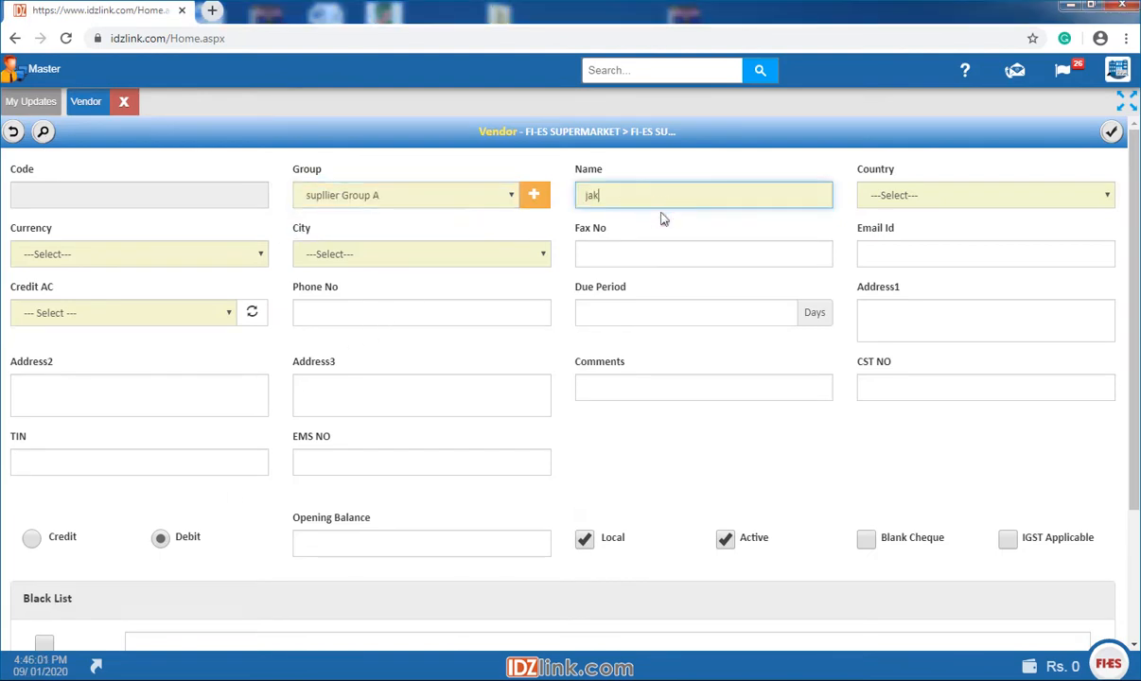
pyautogui.click(984, 195)
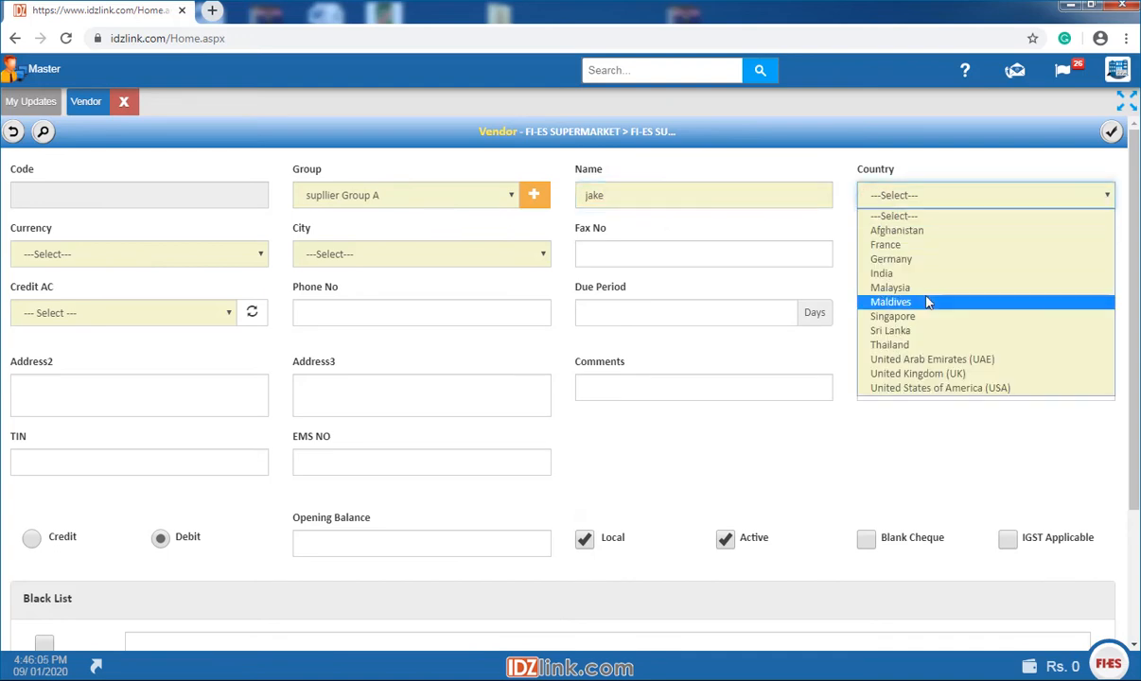
pyautogui.click(890, 301)
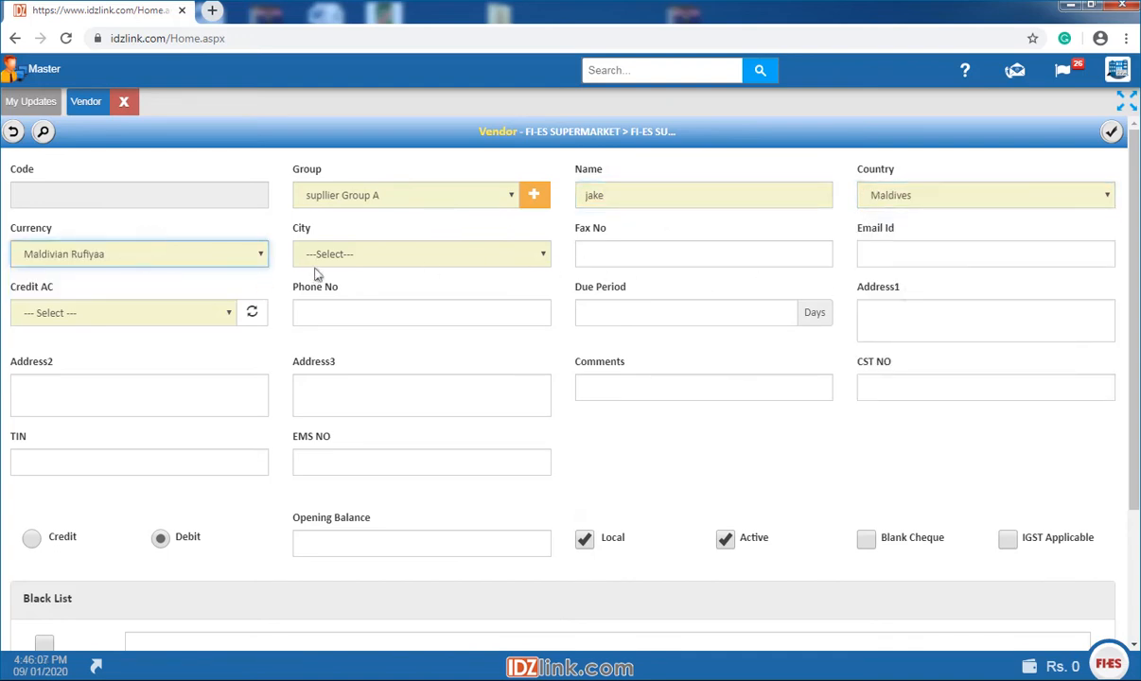
pyautogui.scroll(-3)
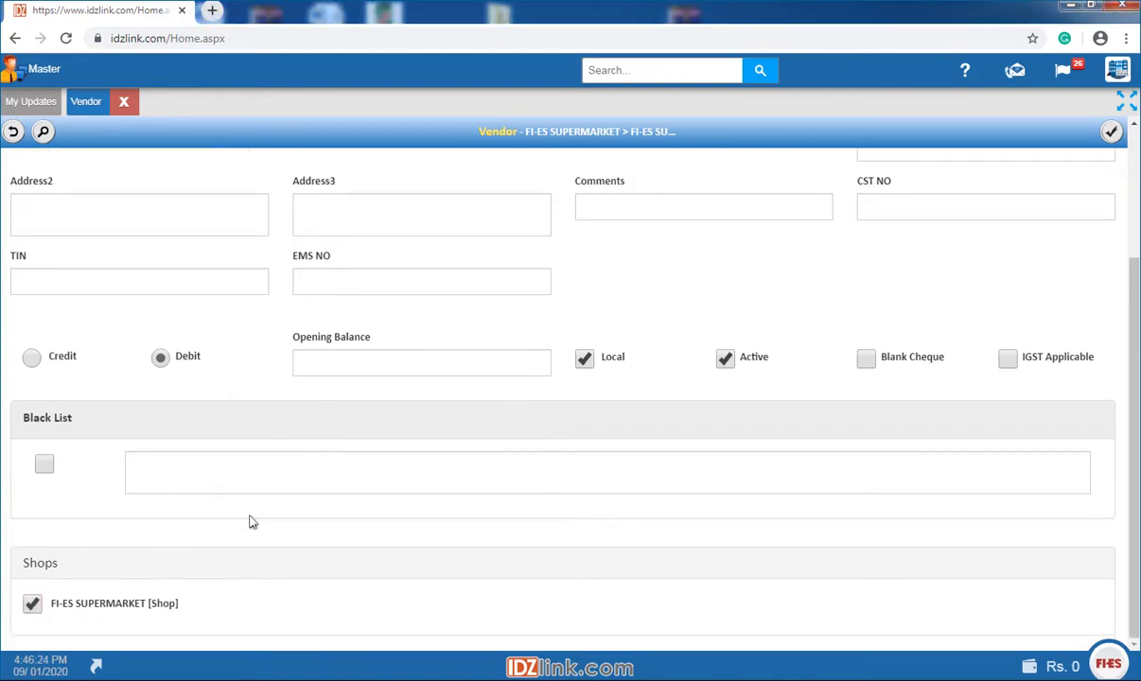
pyautogui.click(1110, 132)
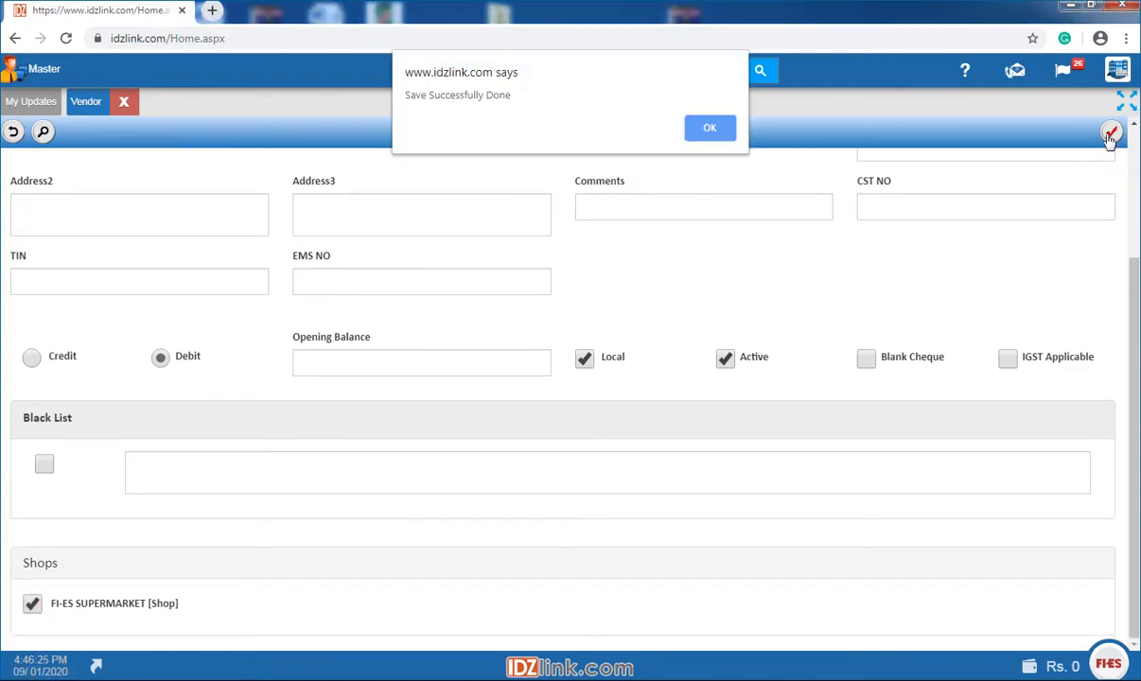
pyautogui.click(710, 128)
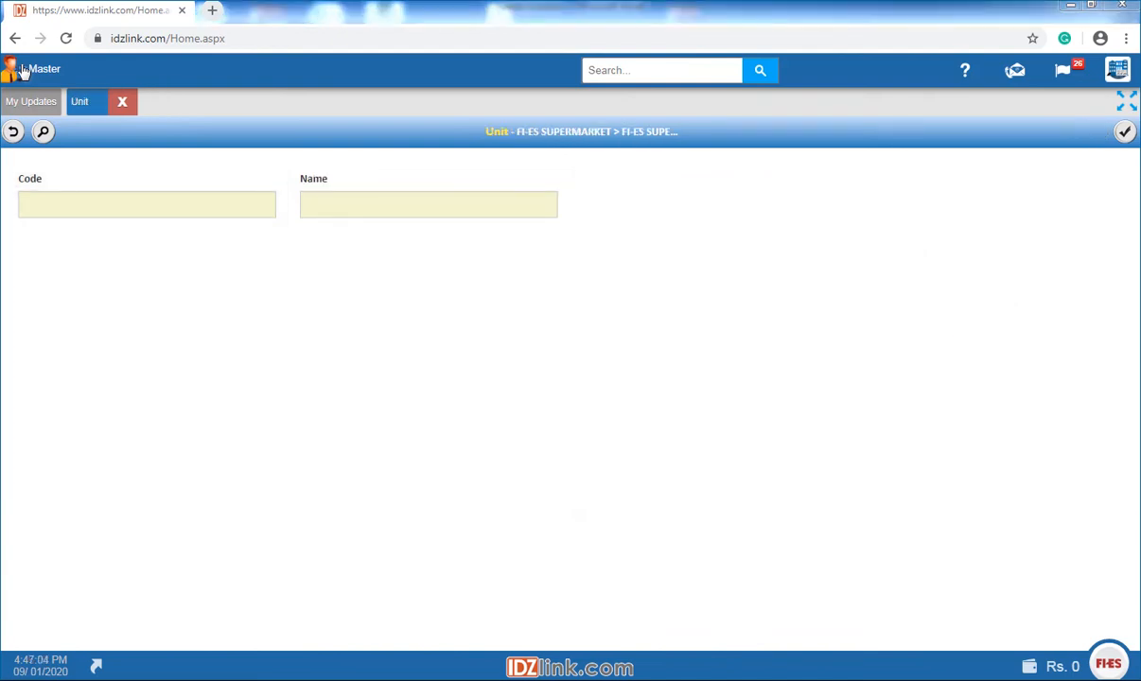
pyautogui.moveTo(252, 514)
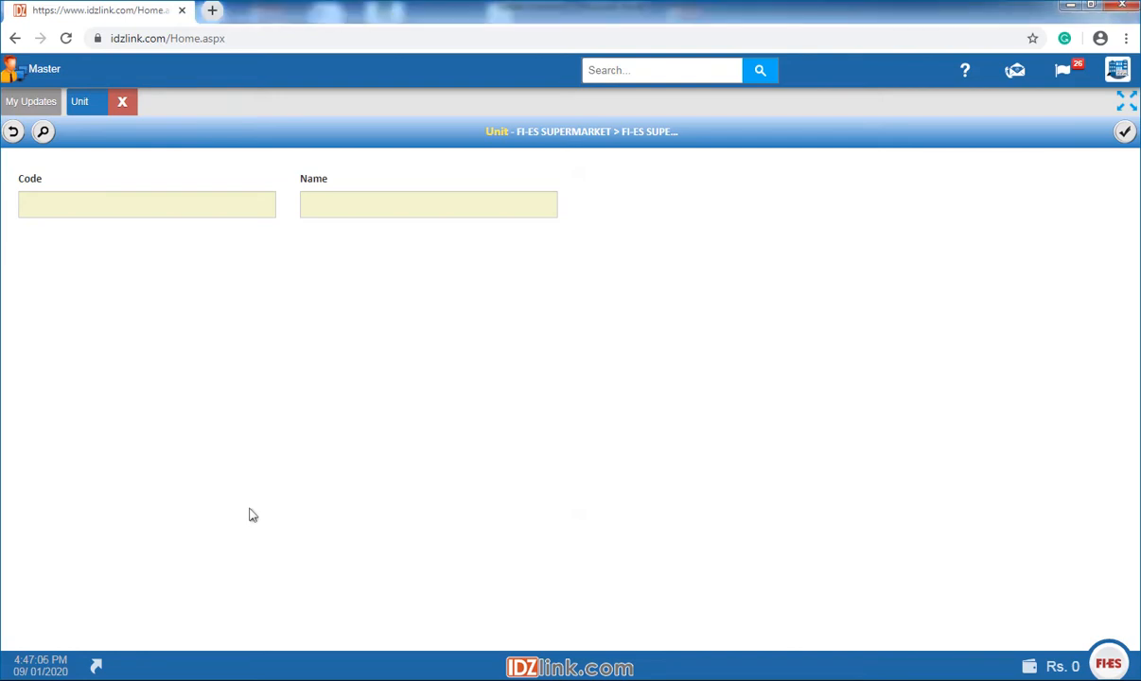
pyautogui.moveTo(99, 638)
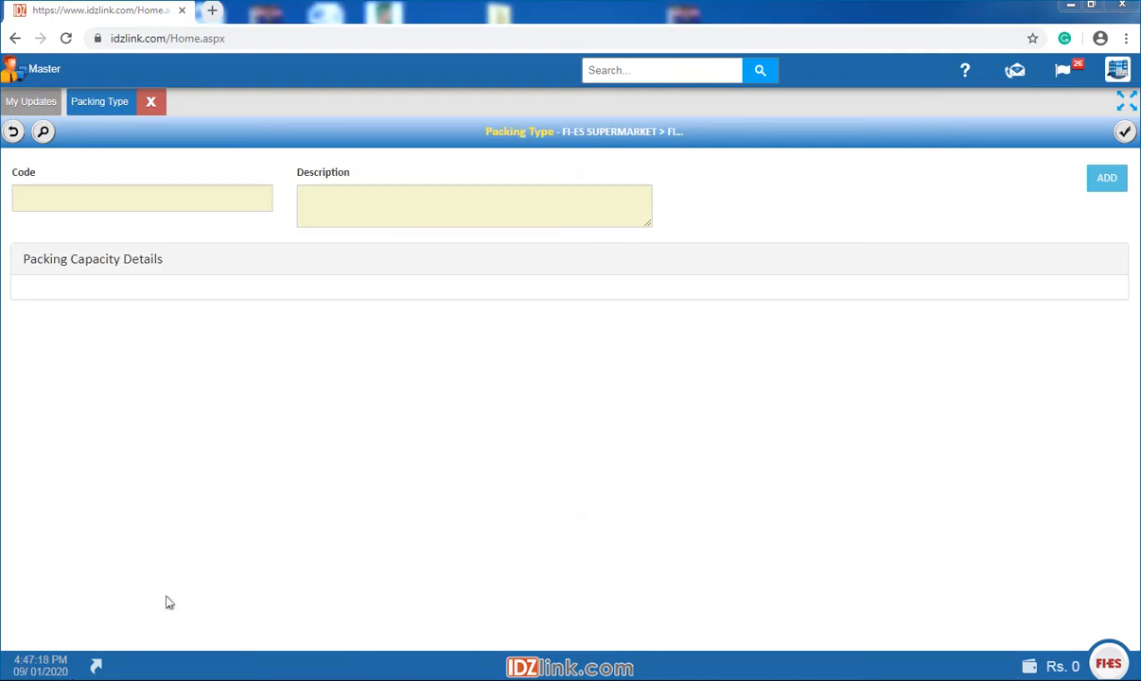
pyautogui.moveTo(273, 533)
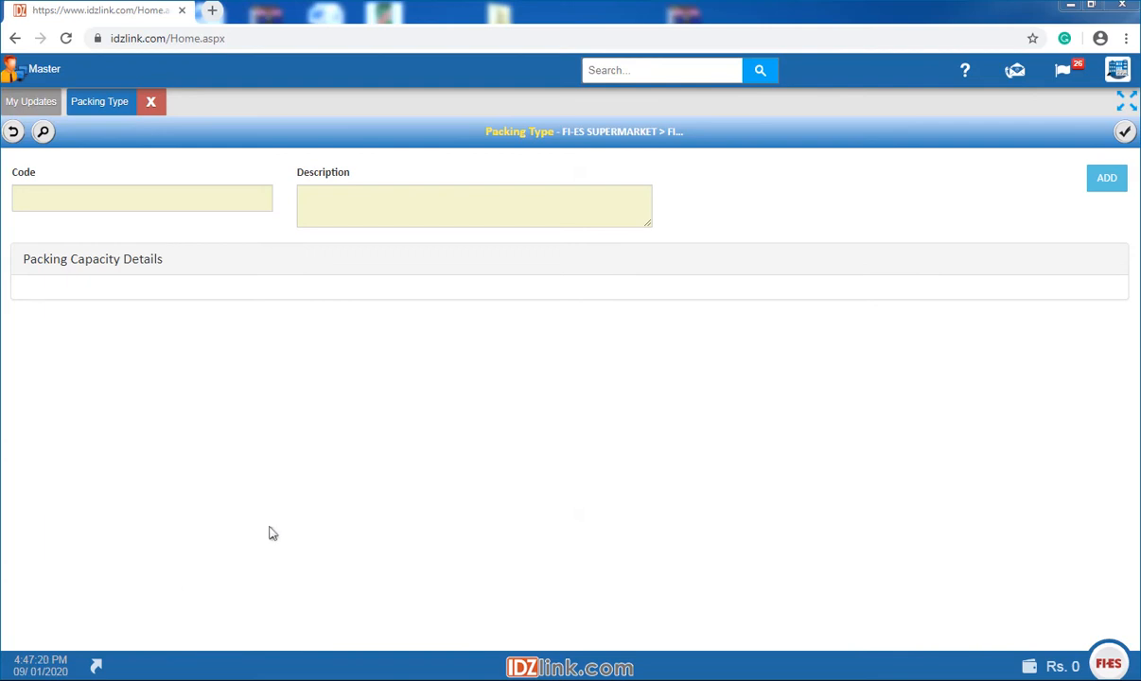
pyautogui.moveTo(16, 634)
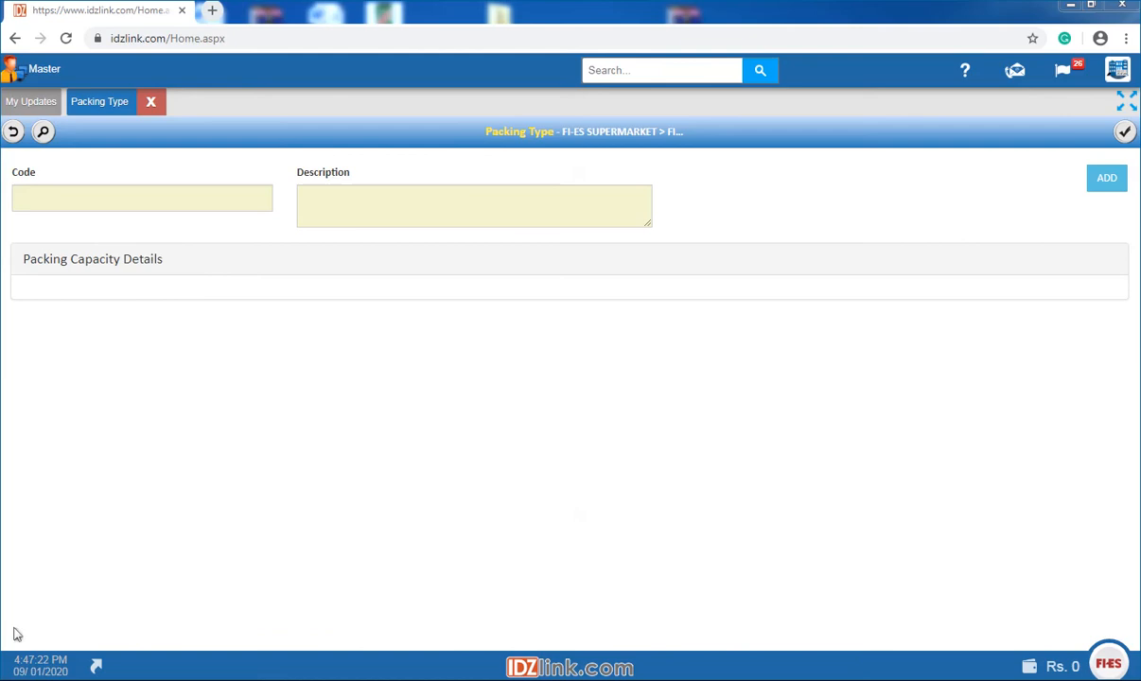
# - Leave the Packing Type form and return to the business module dashboard
pyautogui.click(150, 101)
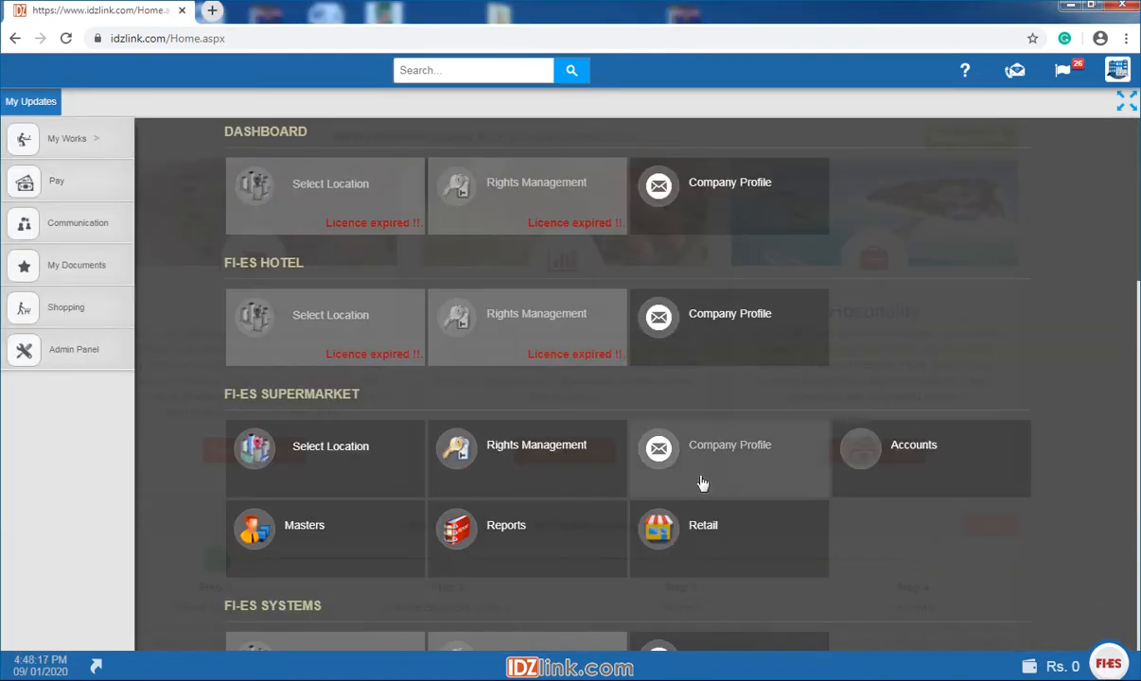
# - Choose FI-ES SUPERMARKET department and shop as location, then show the Bin Card Audit report listing 7 up, Club Soda and Coka Cola movements
pyautogui.click(330, 446)
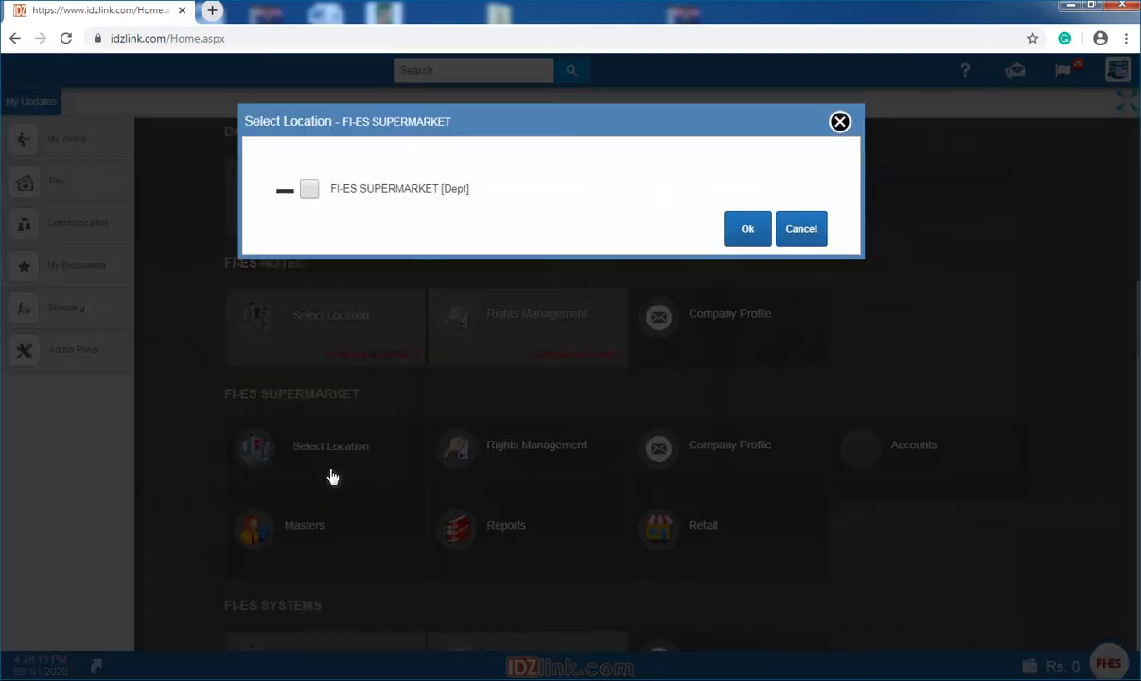
pyautogui.click(309, 188)
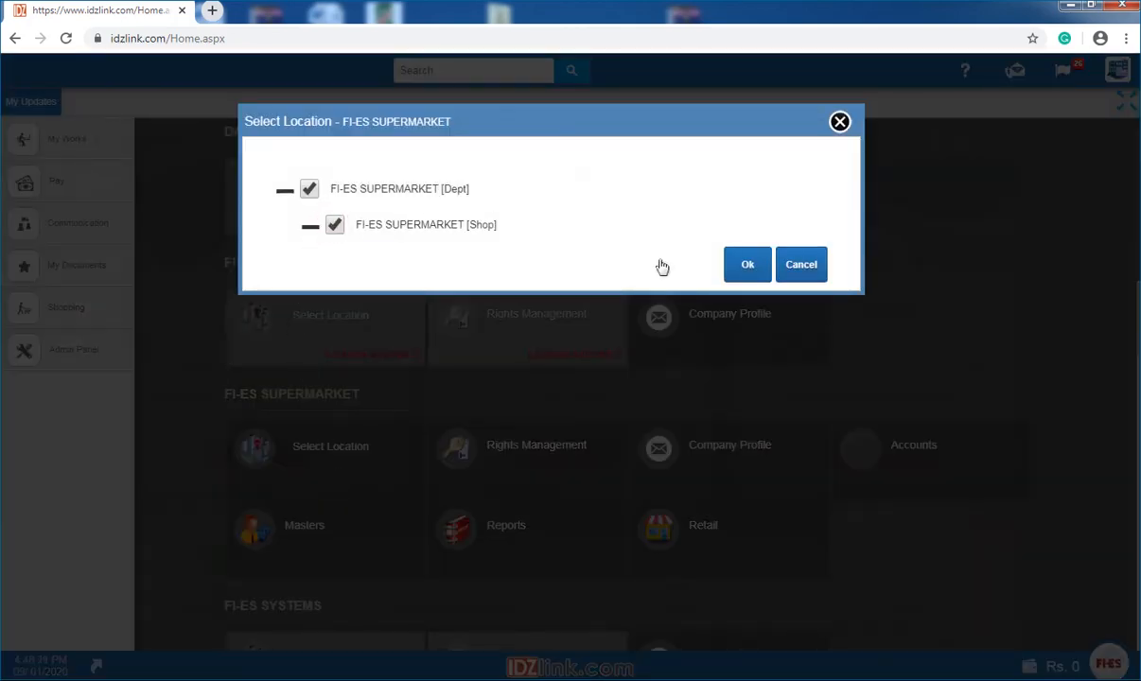
pyautogui.click(747, 264)
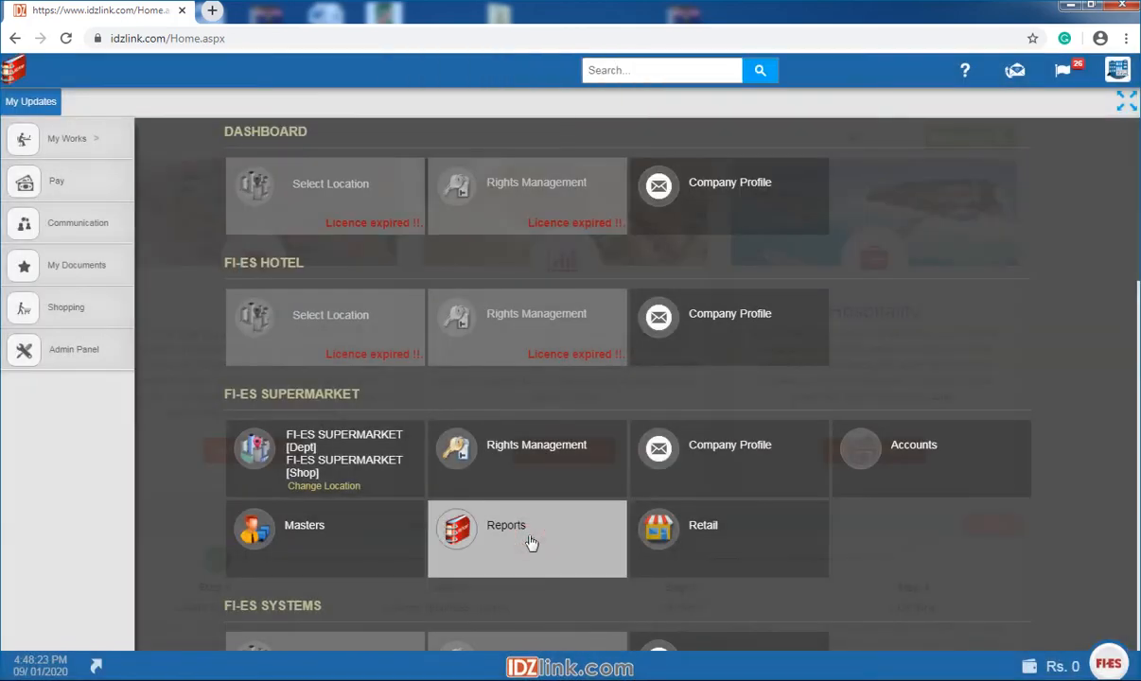
pyautogui.click(527, 539)
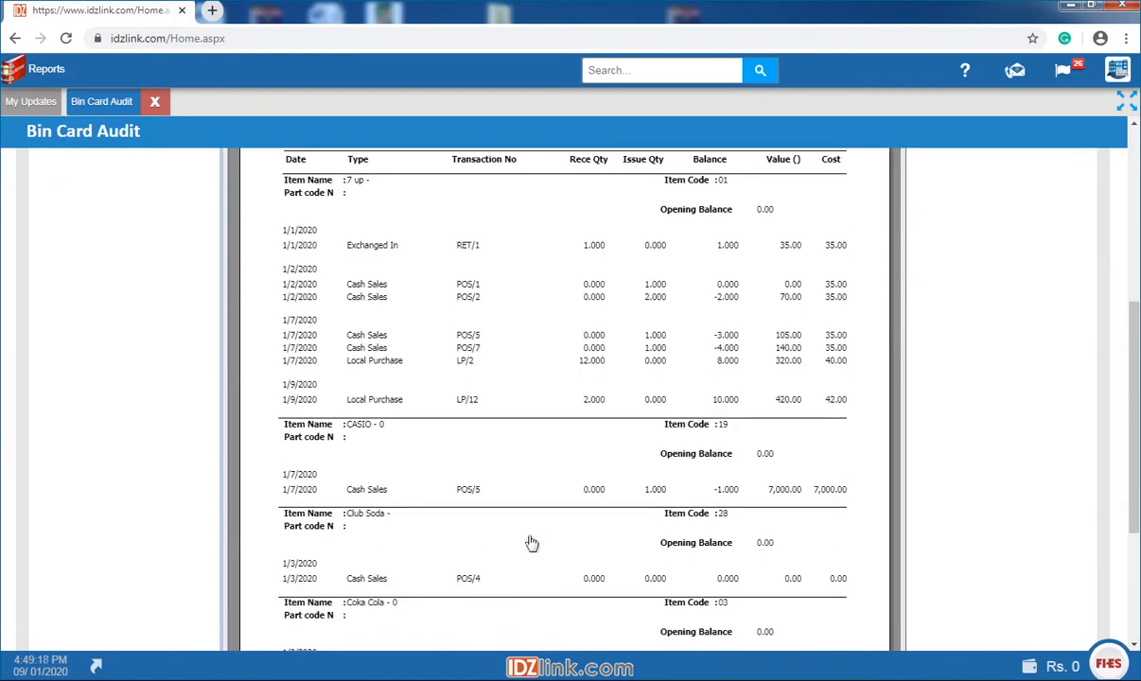
pyautogui.scroll(-3)
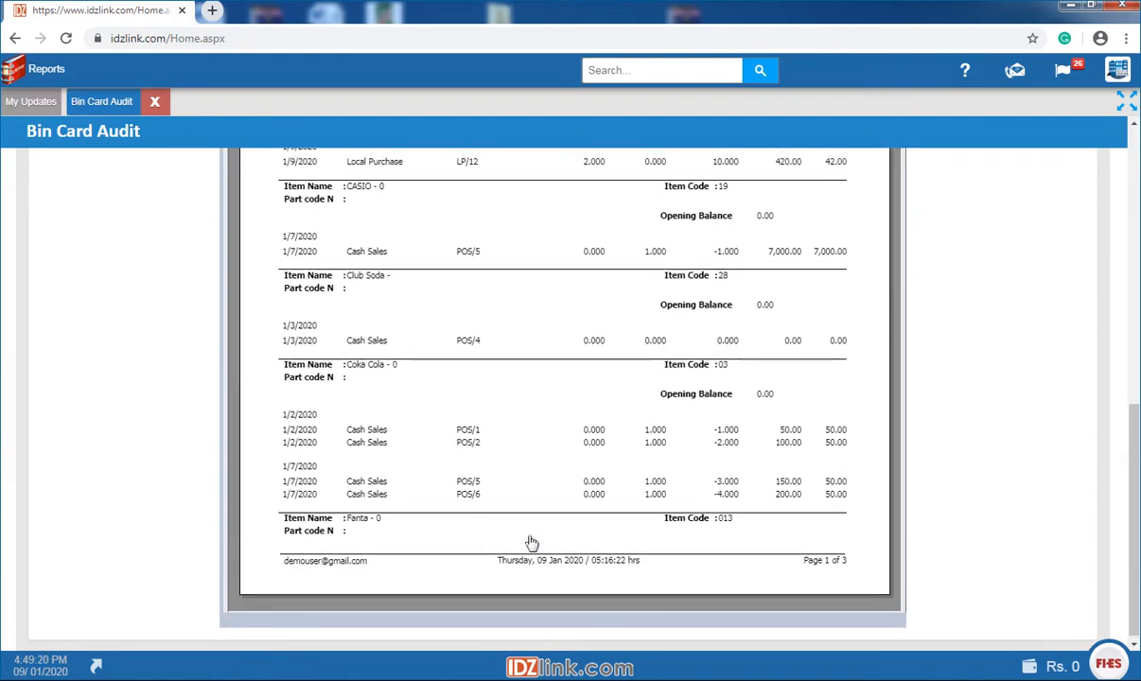